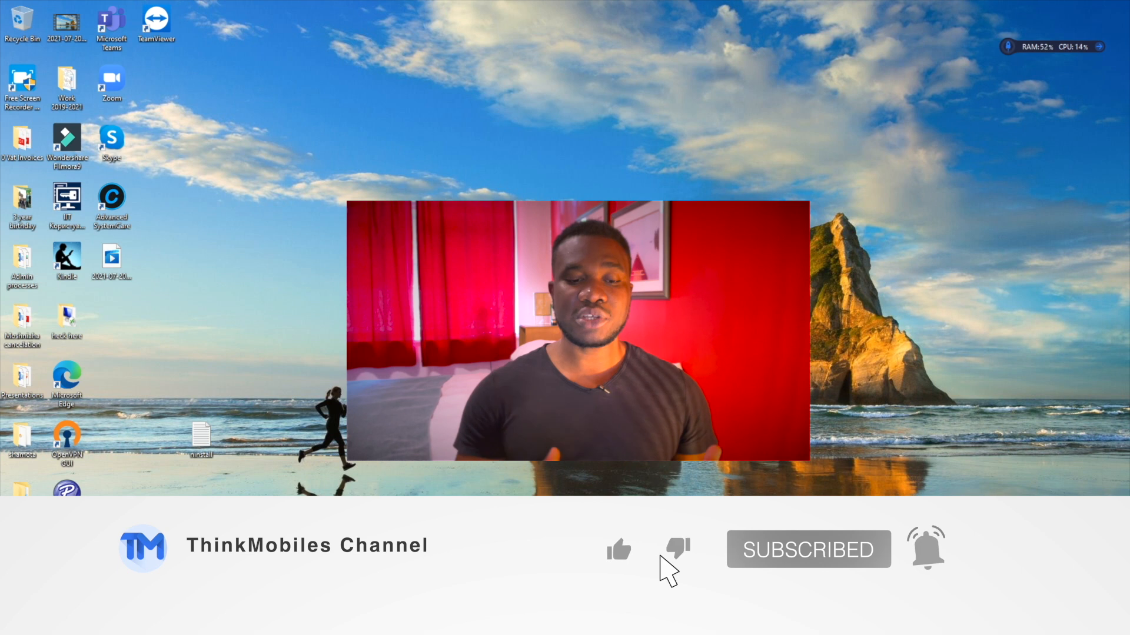
Launch Windows Settings from the Start menu's gear icon.
click(618, 550)
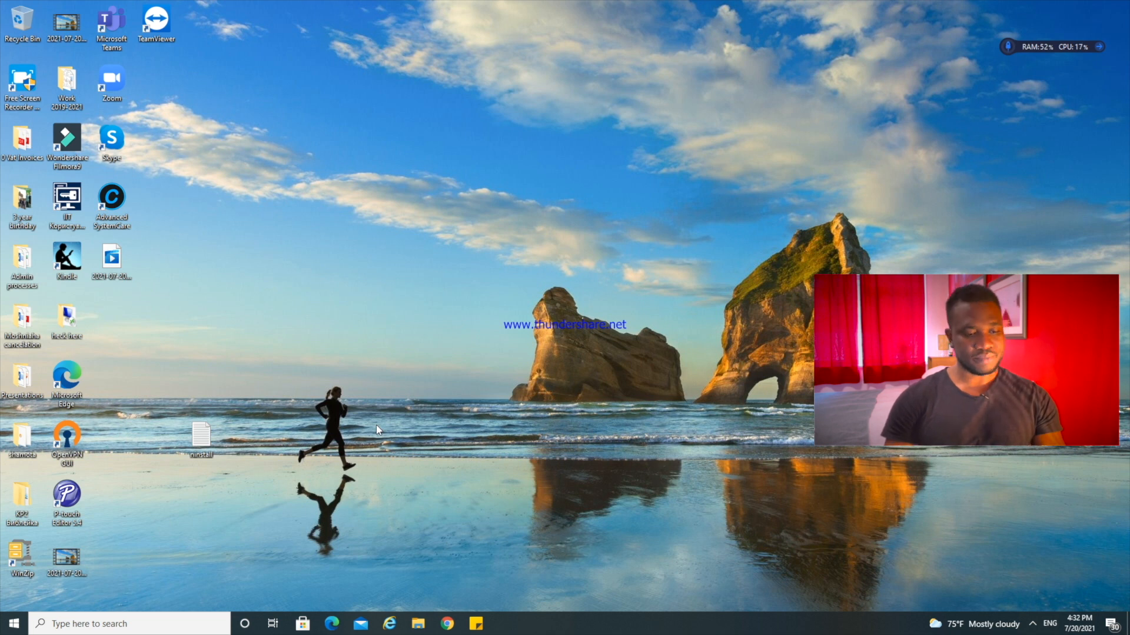
mouse_move(11, 614)
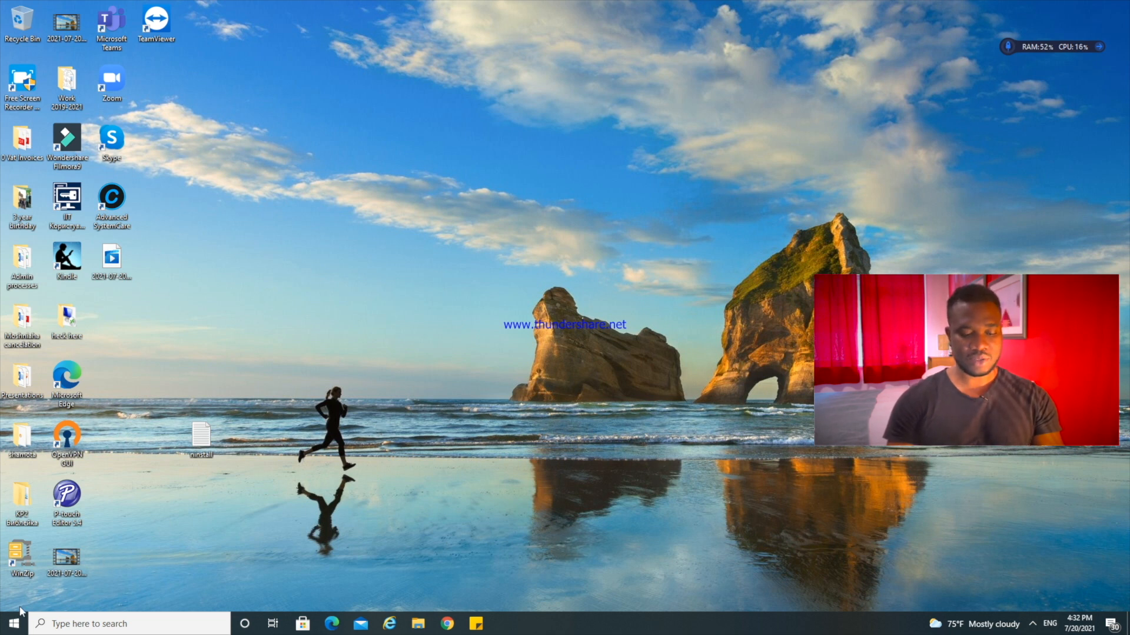
click(9, 623)
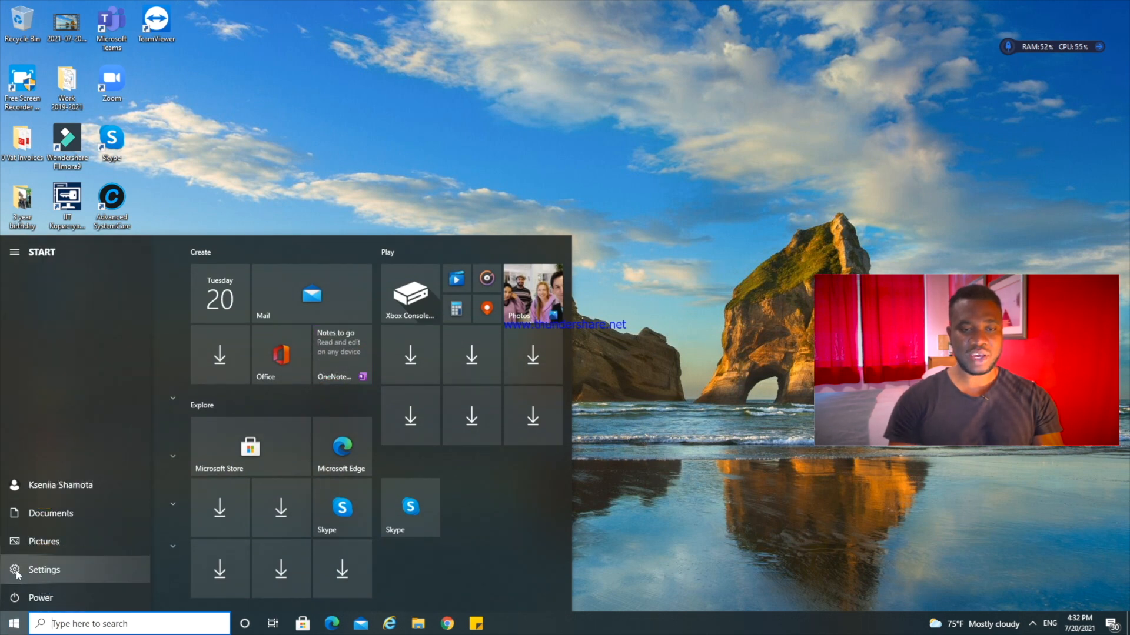
click(44, 570)
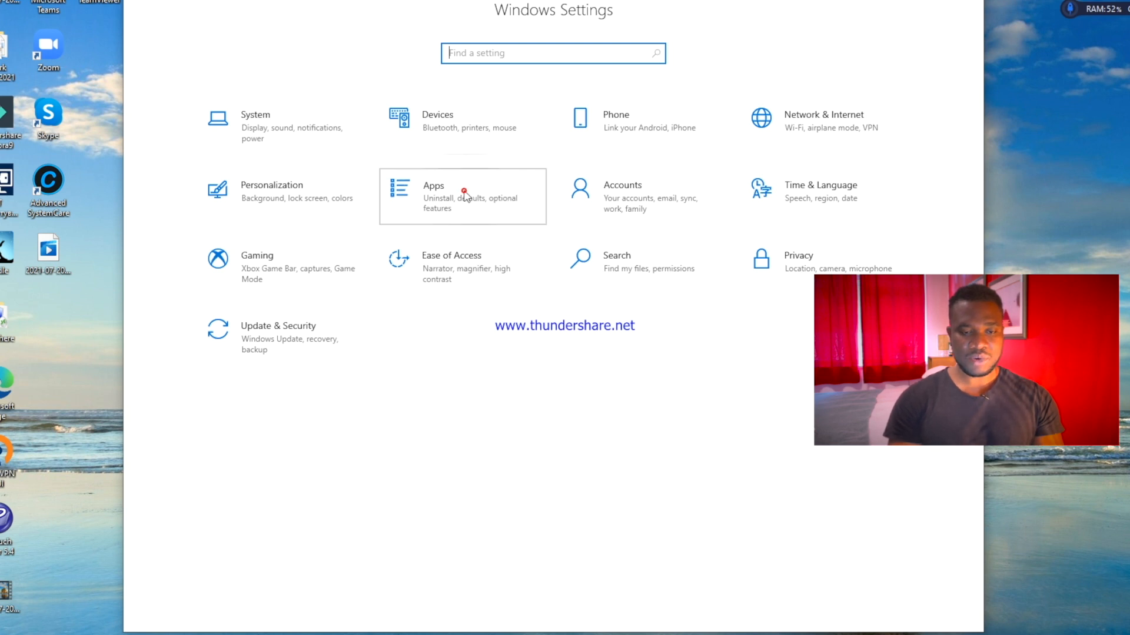
Go into the Apps category to list installed apps and features.
click(433, 185)
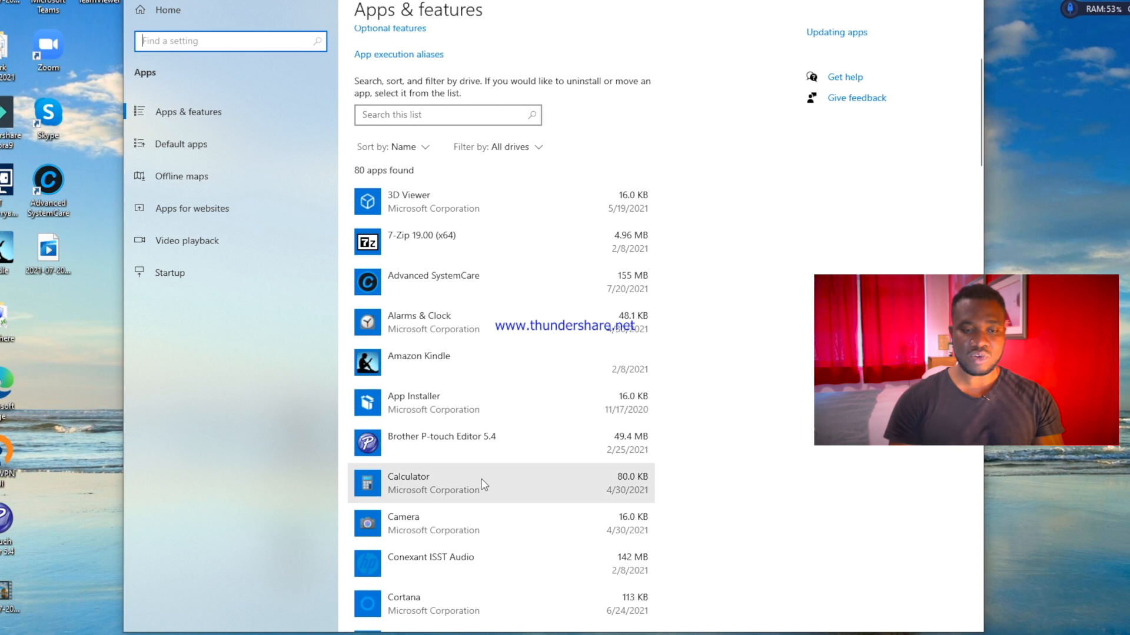
Scroll the installed apps list down to the Microsoft entries such as Edge and OneDrive.
scroll(down, 3)
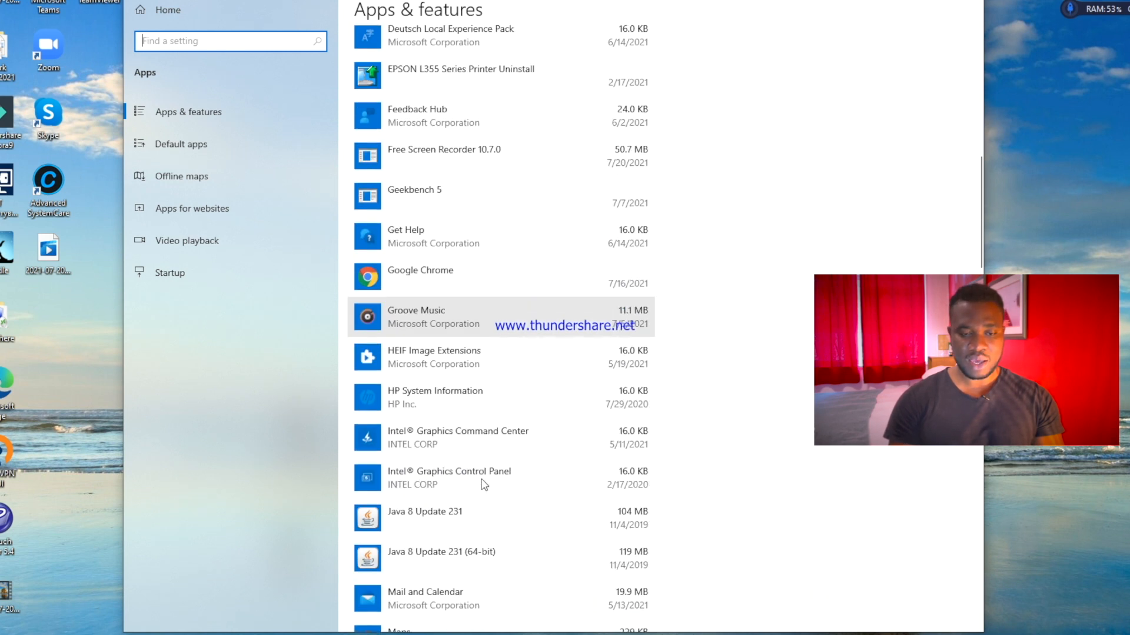
scroll(down, 3)
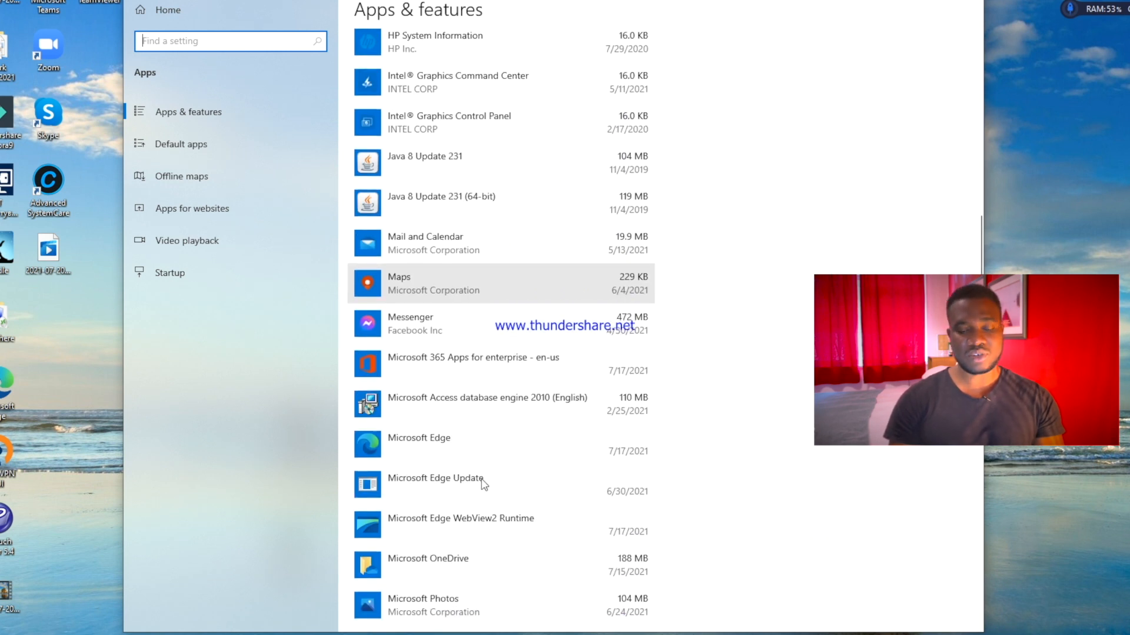
scroll(down, 3)
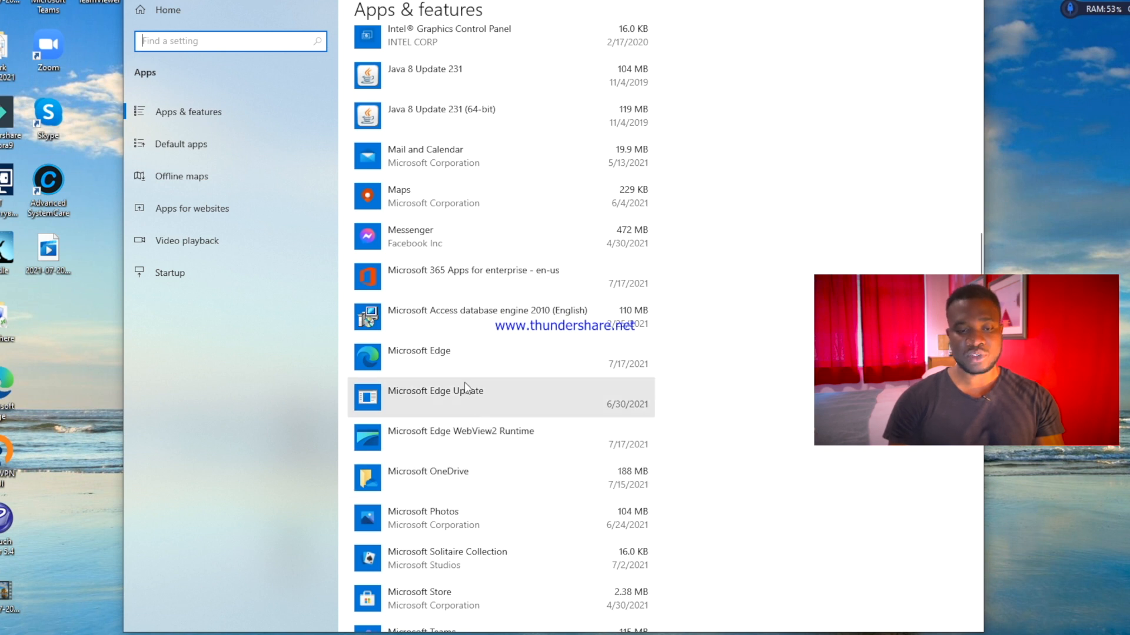
mouse_move(465, 357)
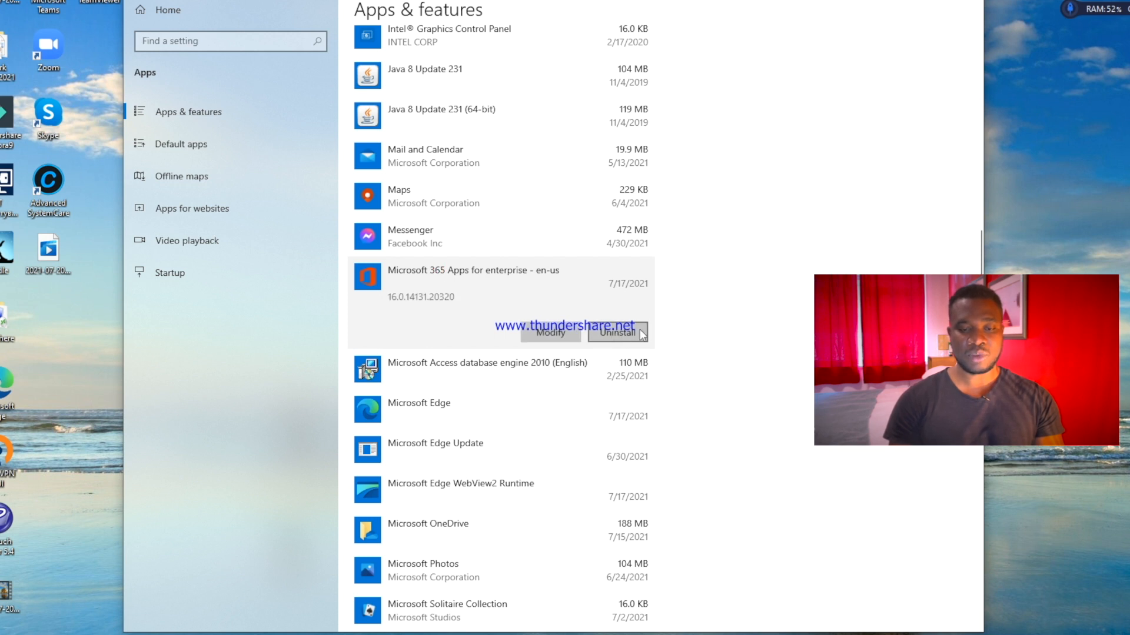
mouse_move(447, 363)
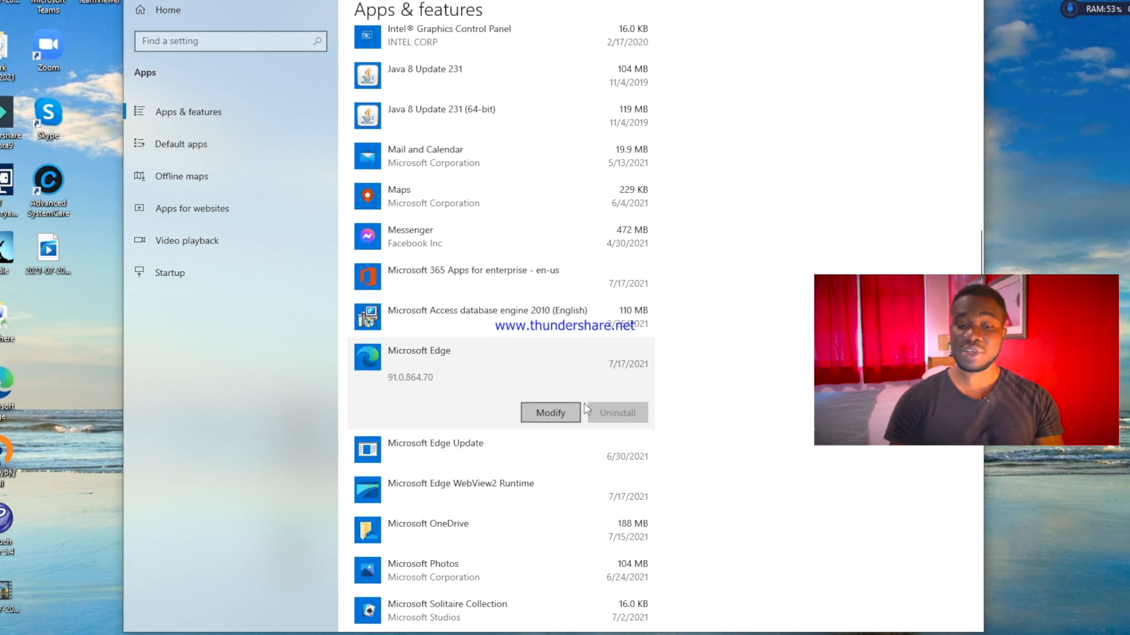
mouse_move(637, 413)
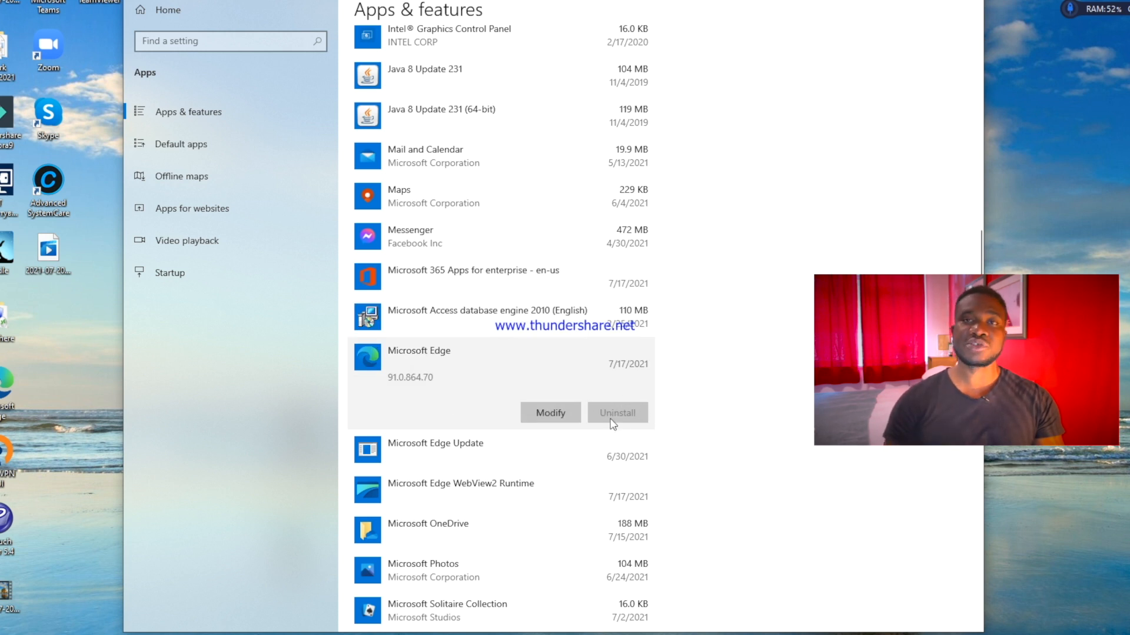
mouse_move(631, 420)
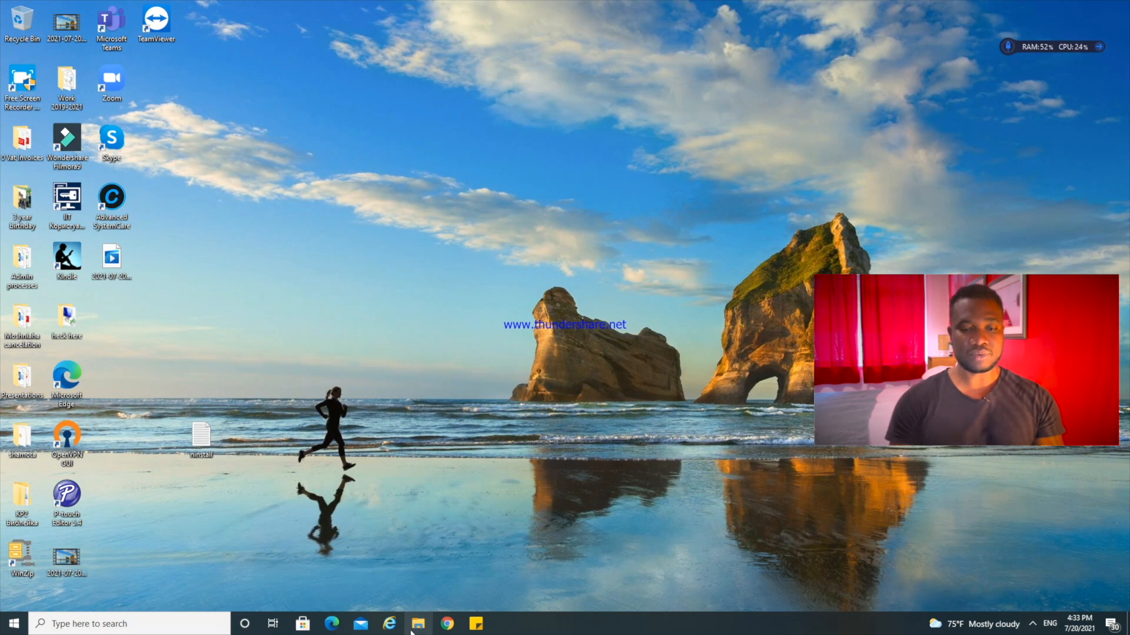
Launch File Explorer on This PC and bring up the Local Disk (C:) context menu.
click(418, 624)
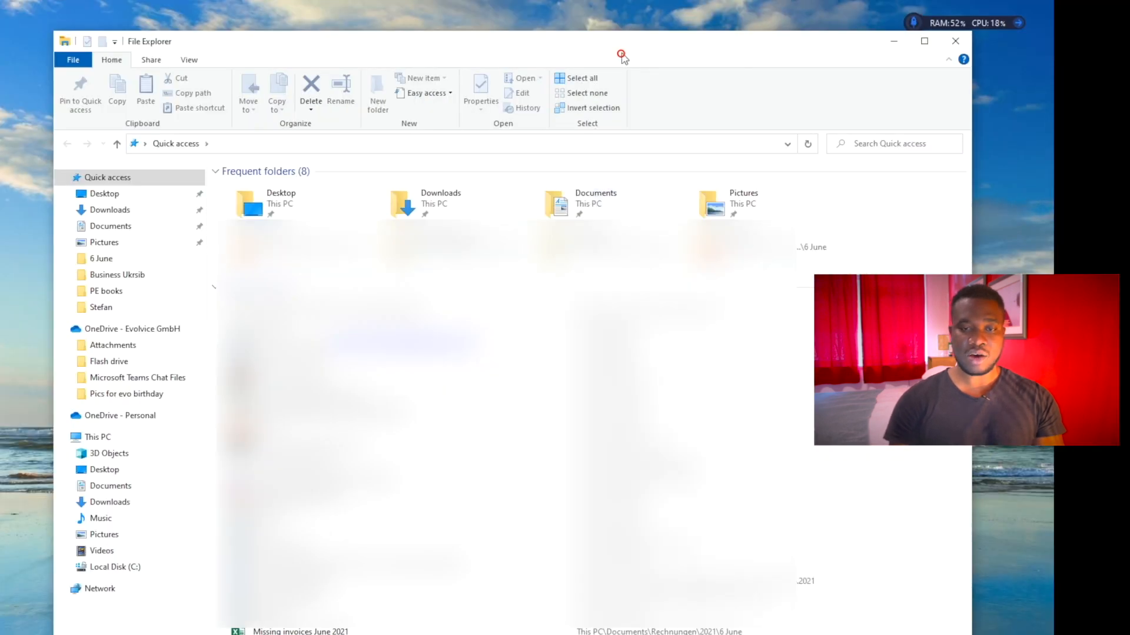
mouse_move(608, 45)
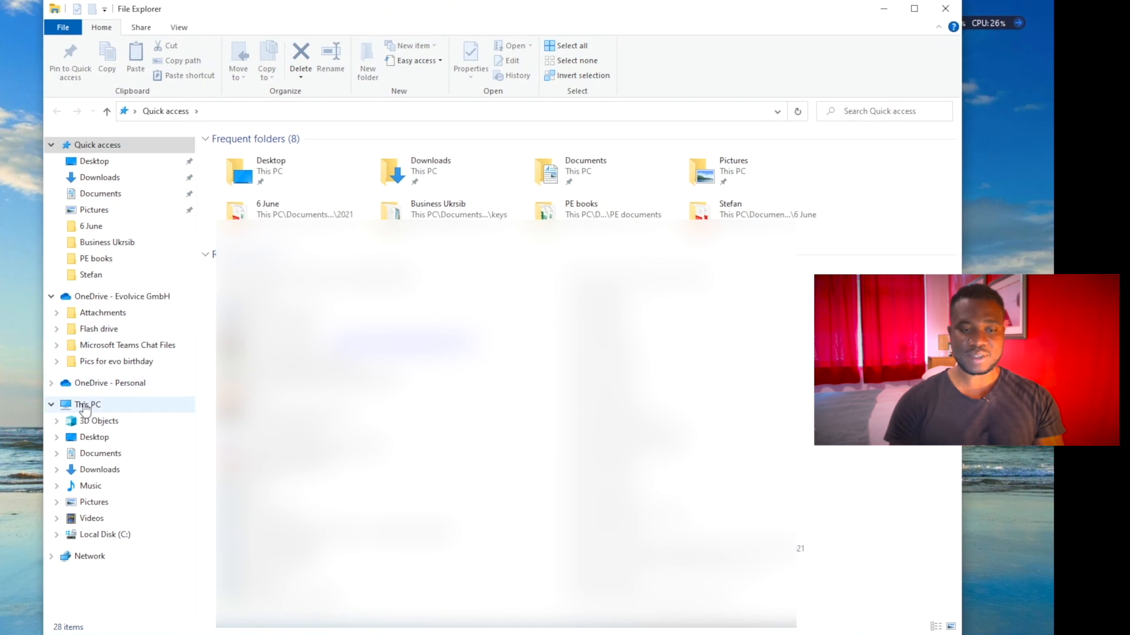
click(87, 404)
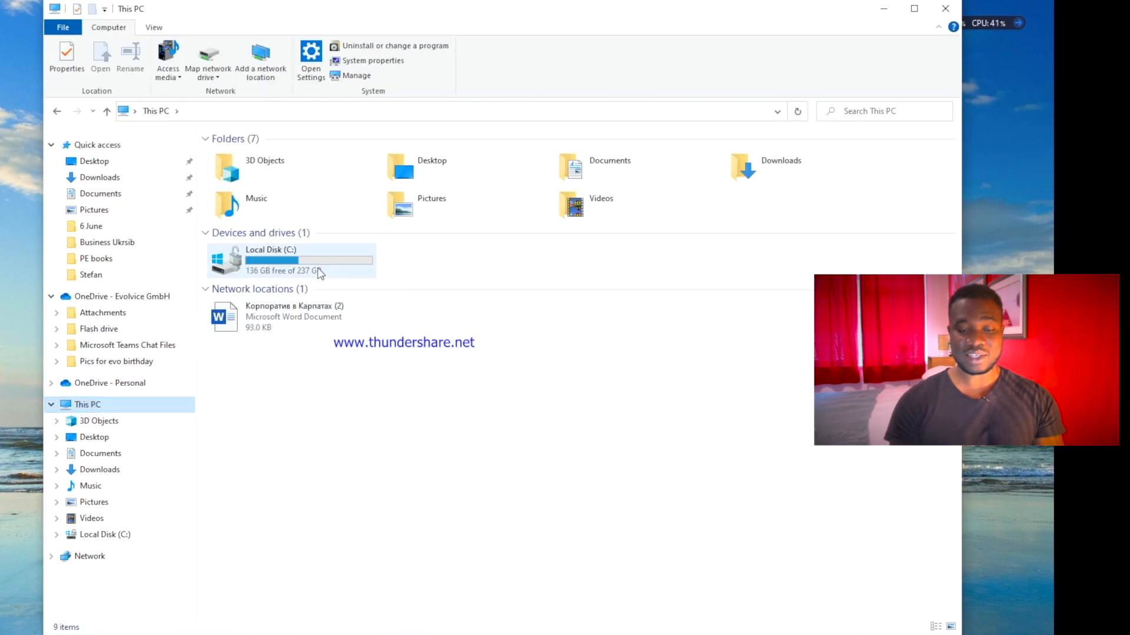
mouse_move(306, 271)
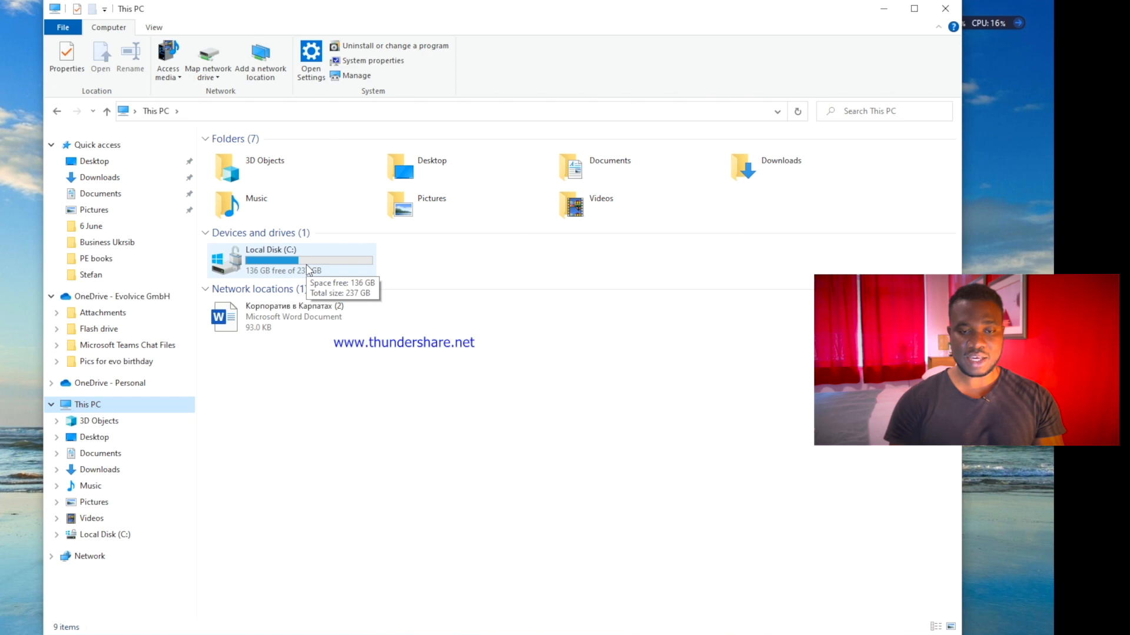
right_click(271, 259)
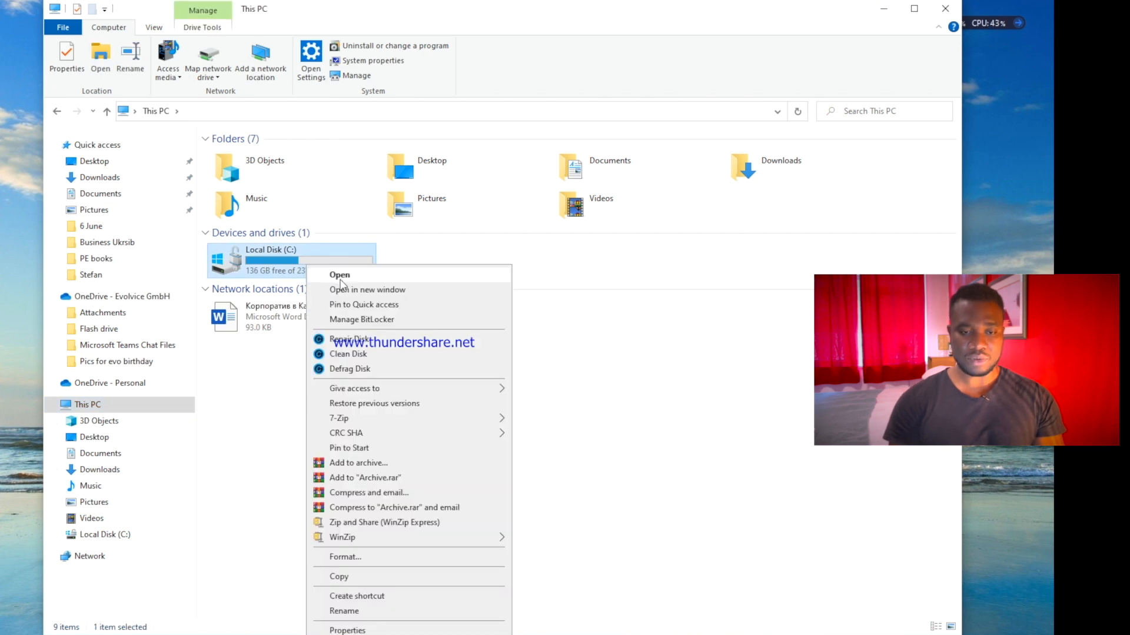
Browse C:\Program Files (x86)\Microsoft\Edge\Application, where msedge lives.
click(339, 275)
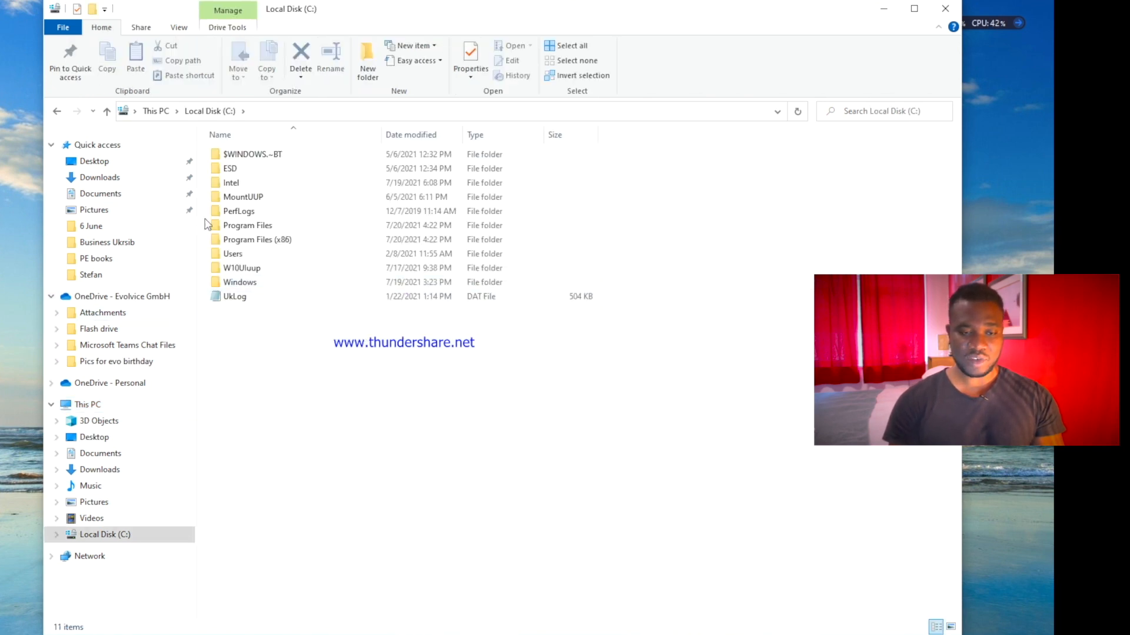
mouse_move(270, 239)
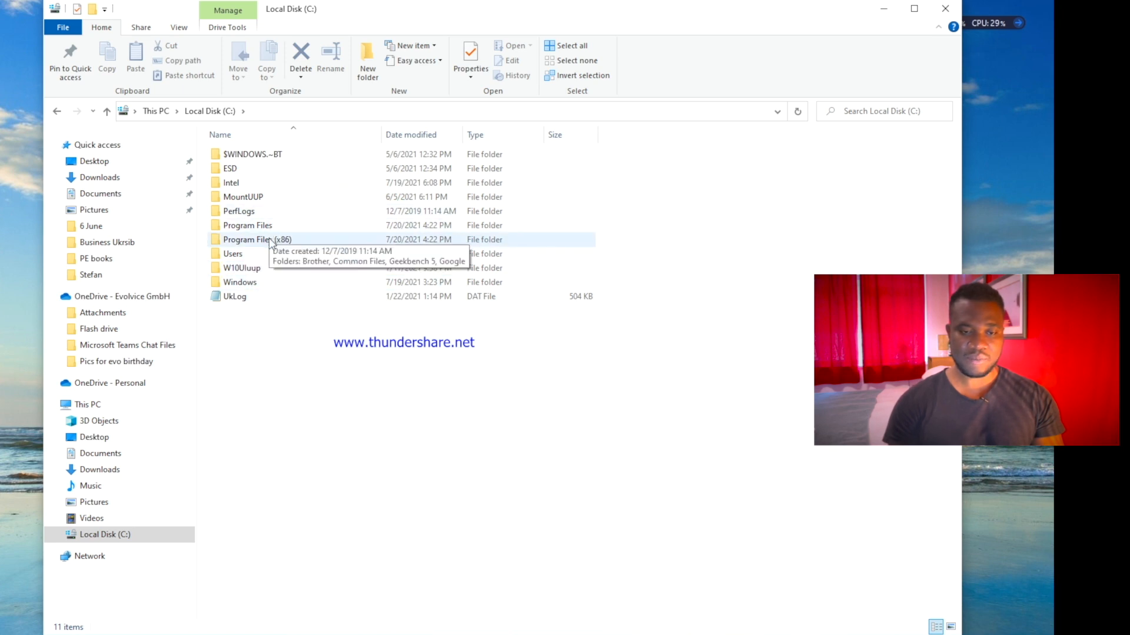
mouse_move(295, 249)
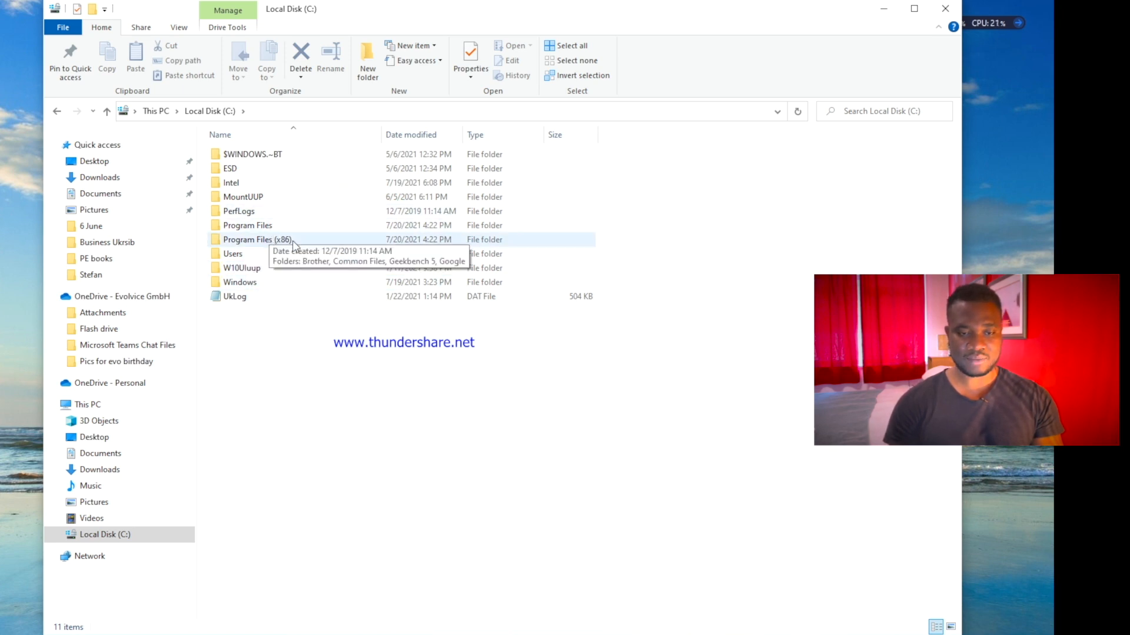
double_click(258, 239)
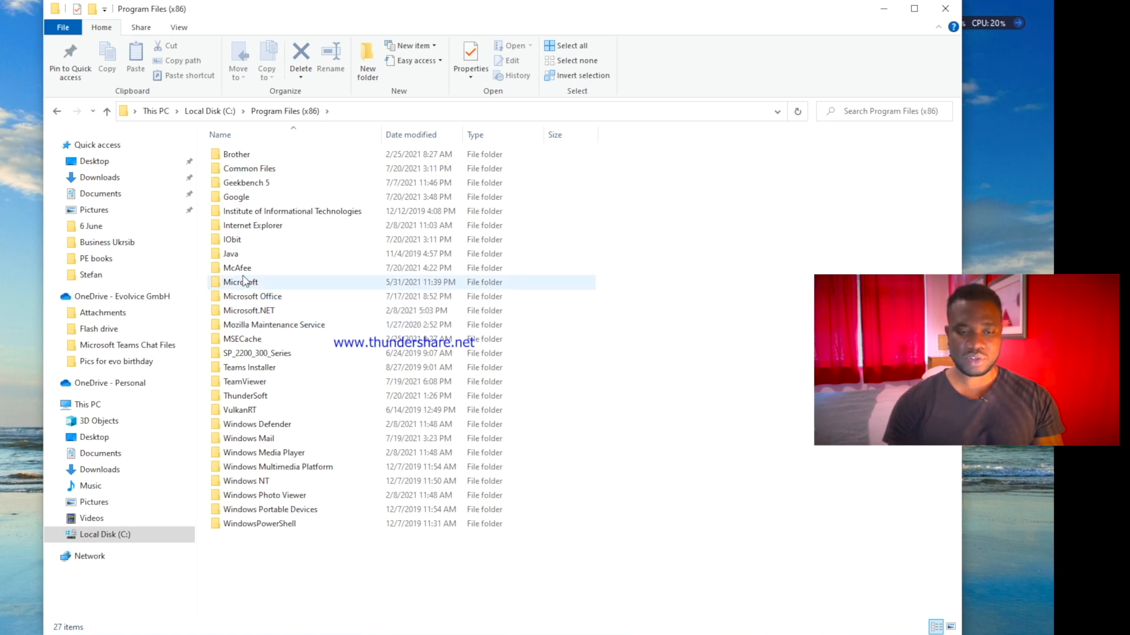
double_click(240, 281)
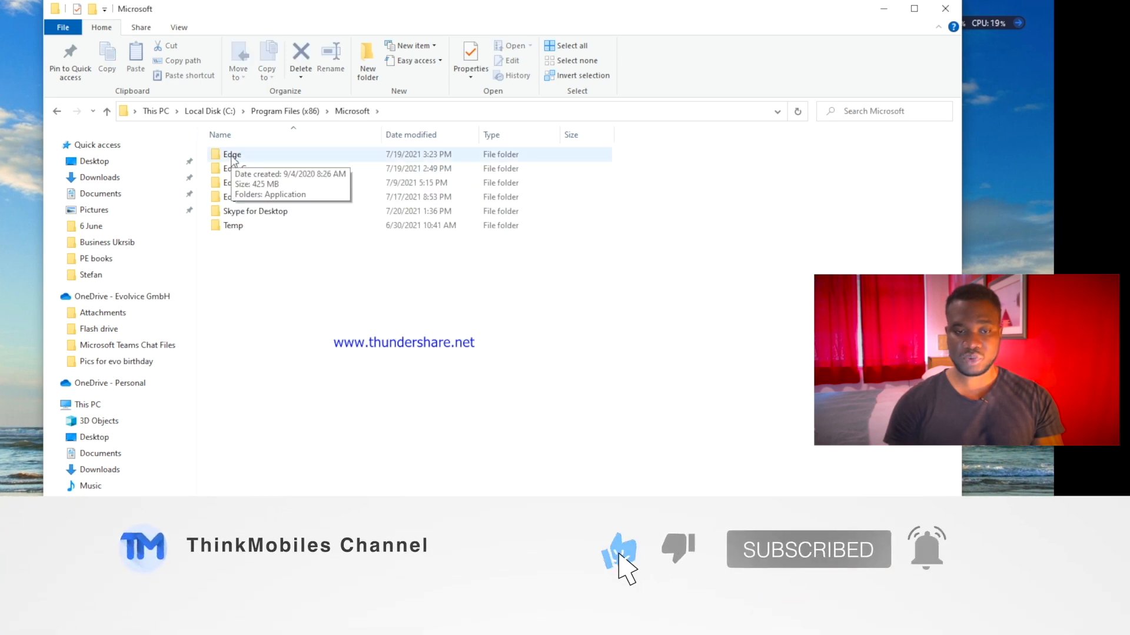
double_click(232, 155)
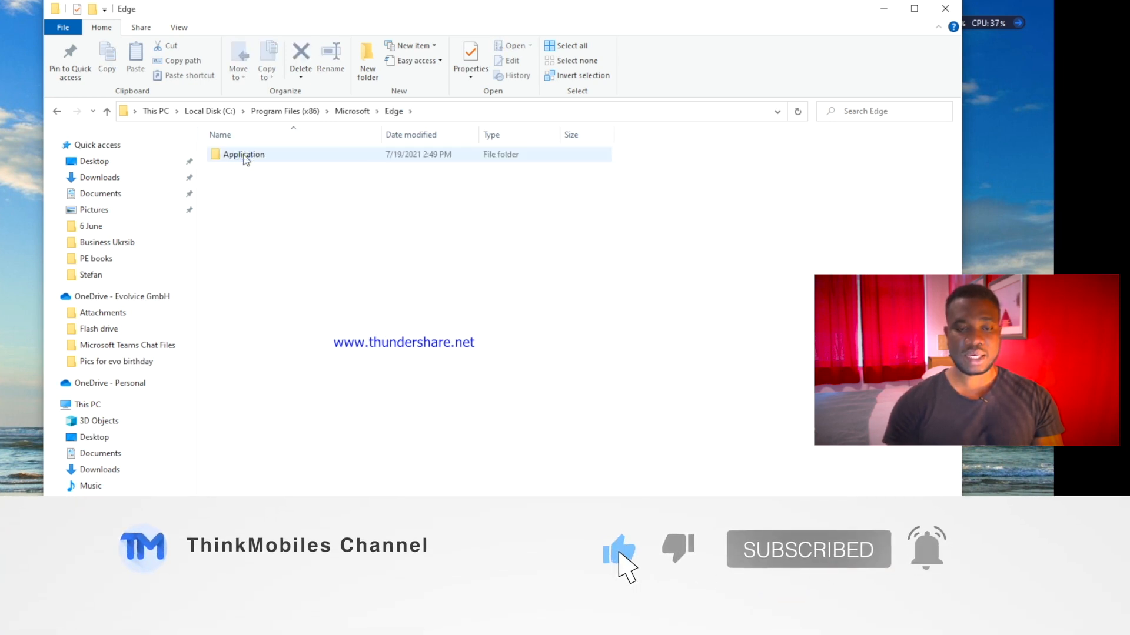
double_click(244, 154)
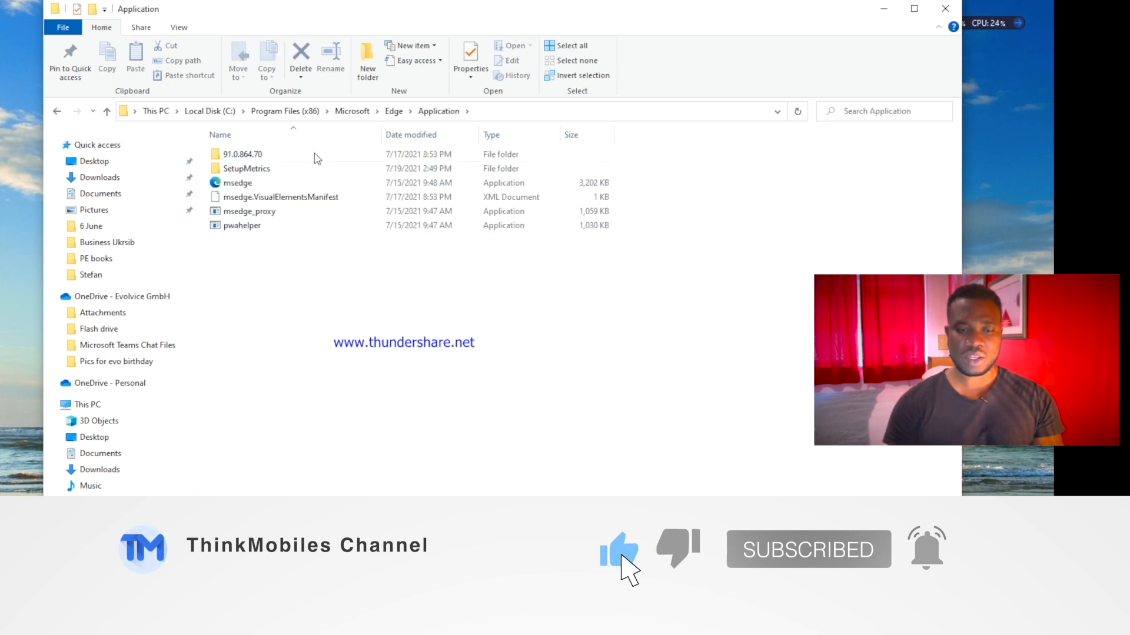
click(243, 225)
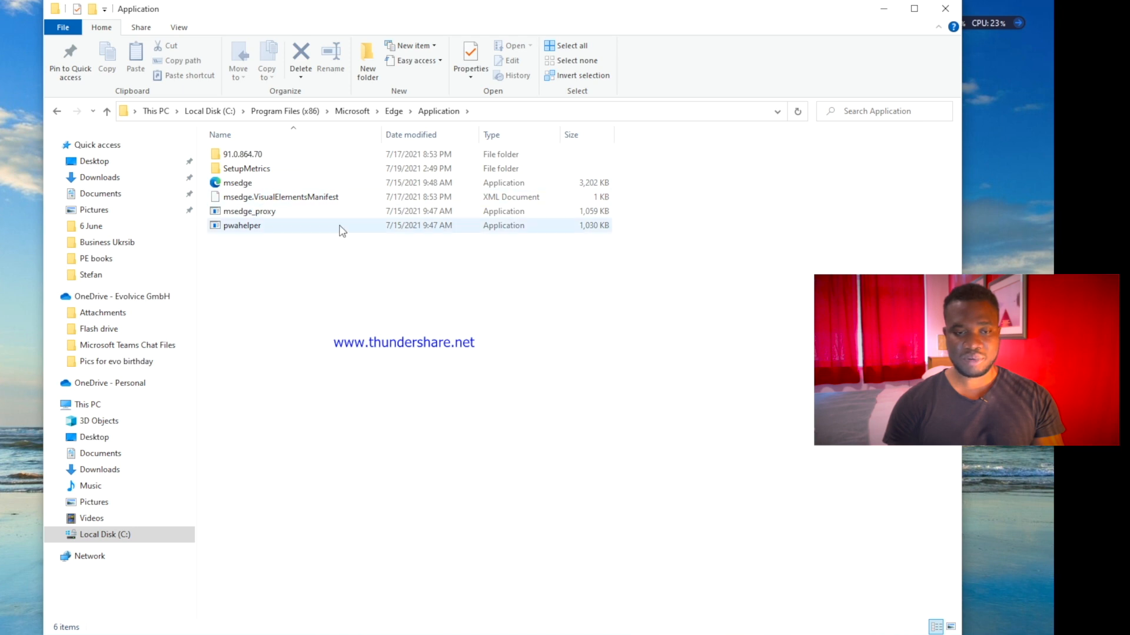
mouse_move(241, 154)
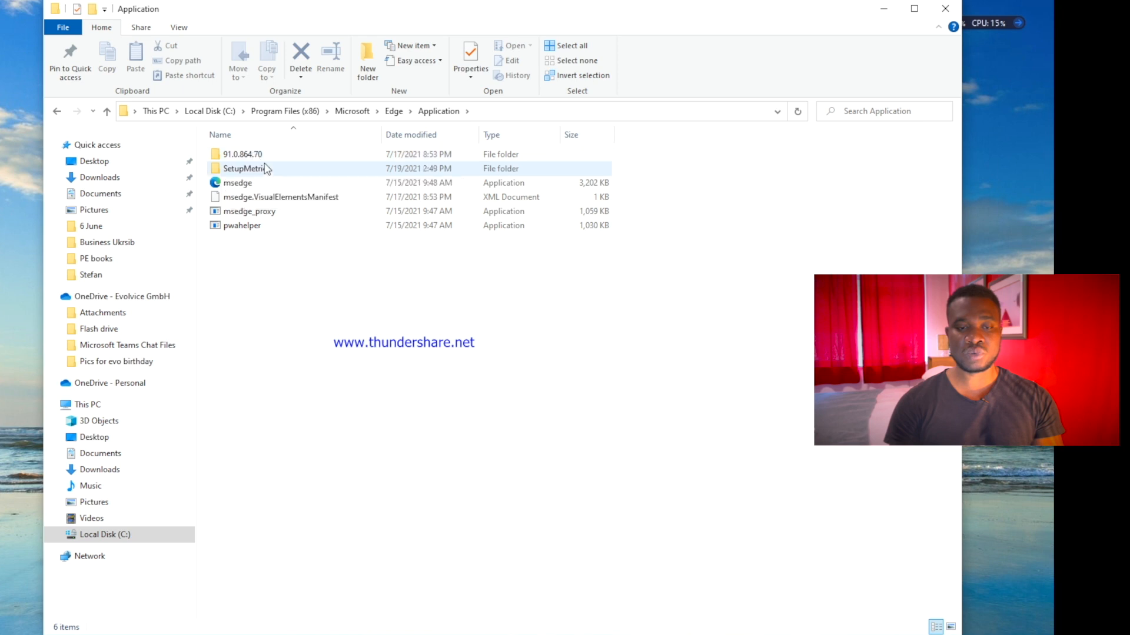
Enter the 91.0.864.70 version folder and its Installer subfolder containing setup.
double_click(243, 153)
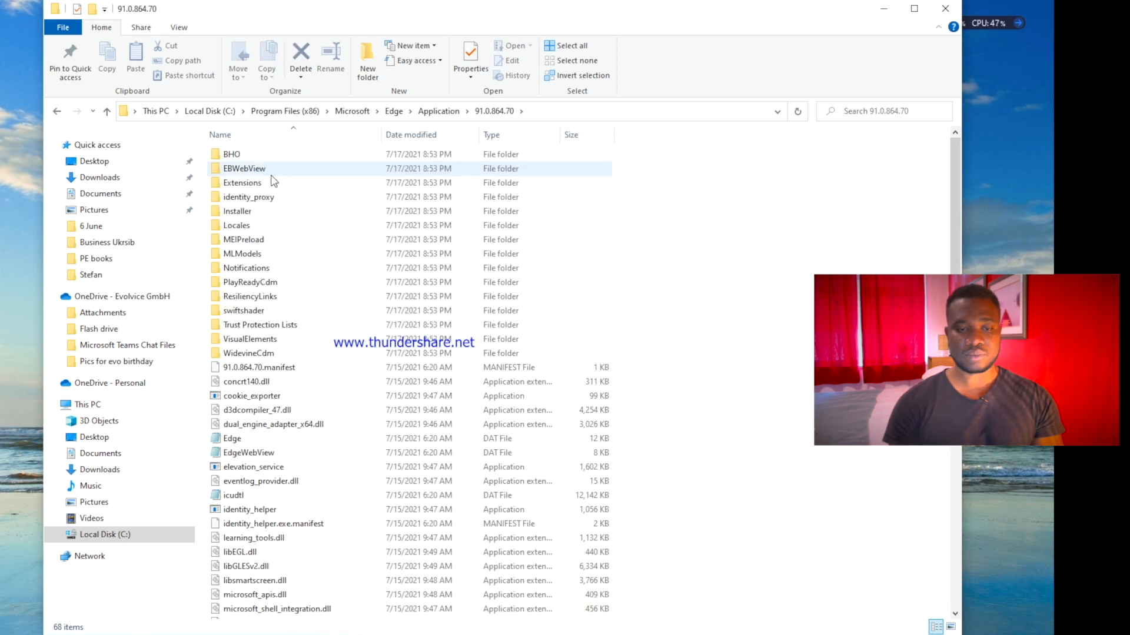
double_click(237, 211)
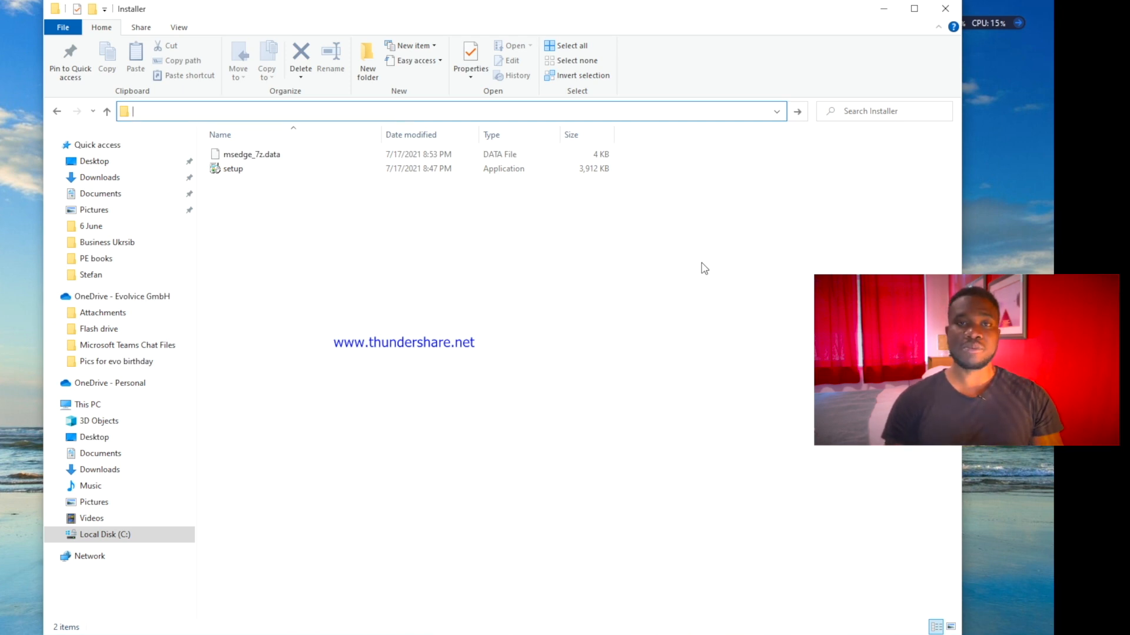
Launch Command Prompt at the Installer folder by entering cmd in the address bar.
text(cmd)
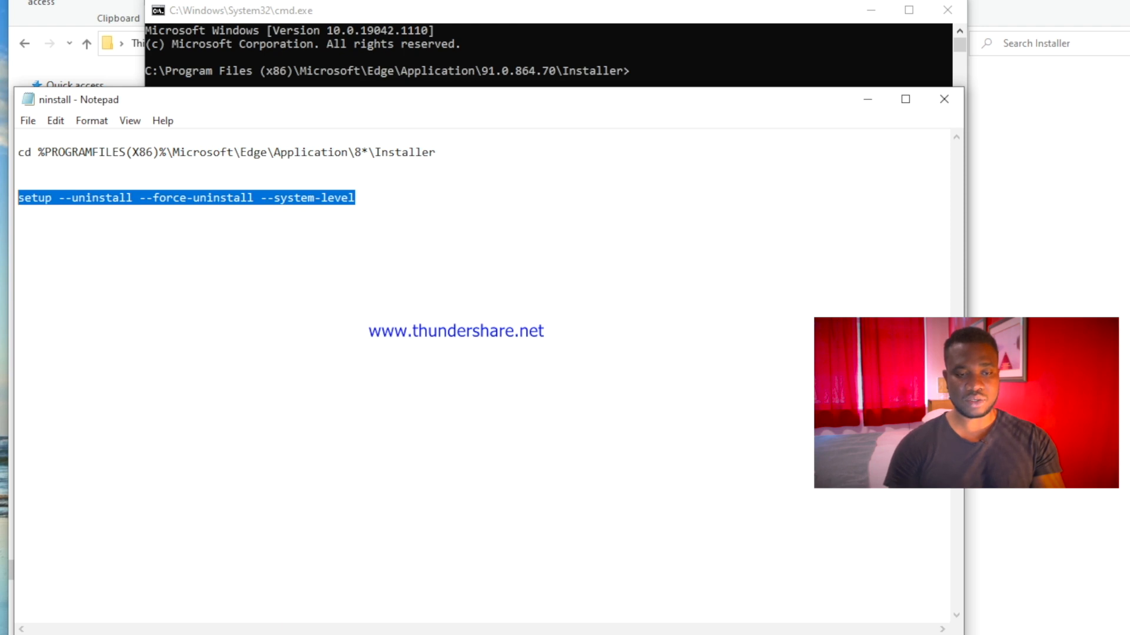
mouse_move(593, 21)
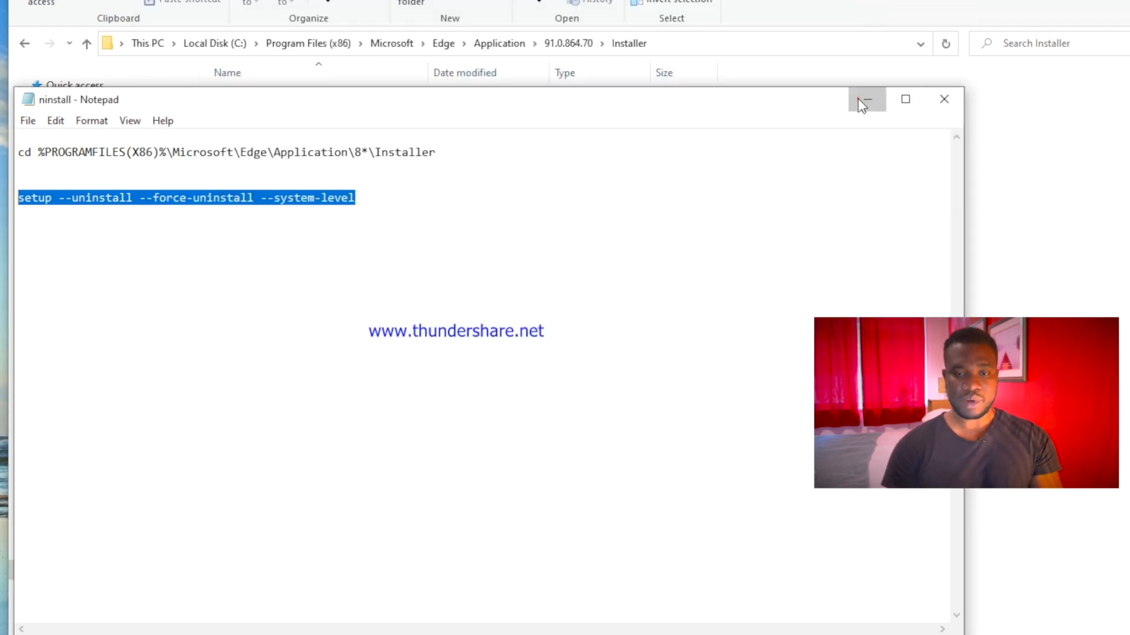
Run setup --uninstall --force-uninstall --system-level to remove Edge.
click(868, 99)
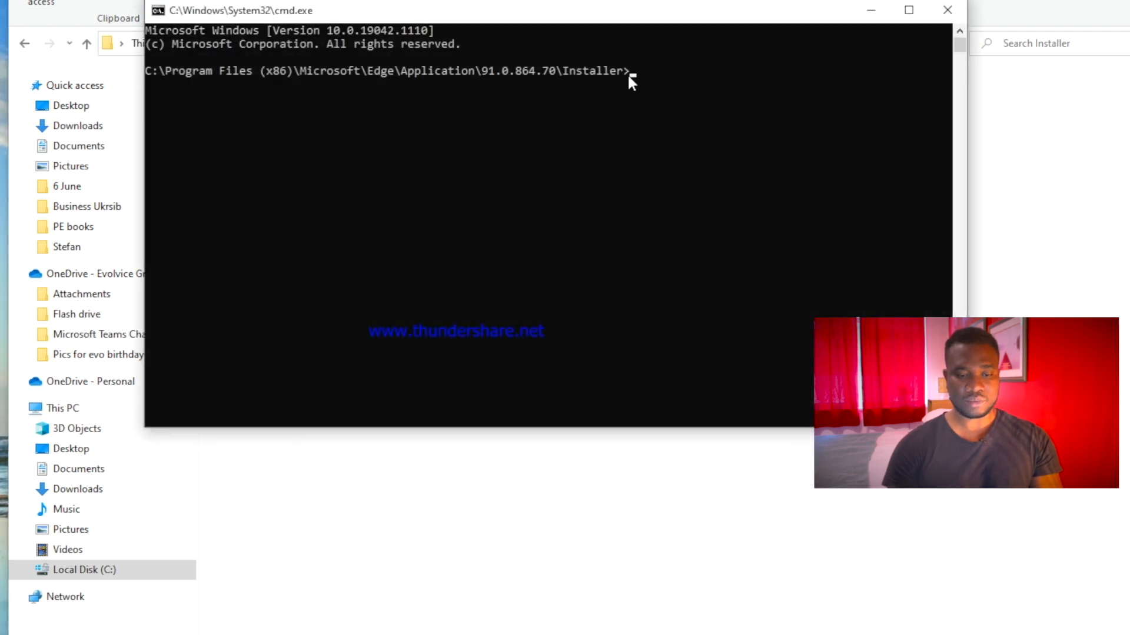
text(setup --uninstall --force-uninstall --system-level)
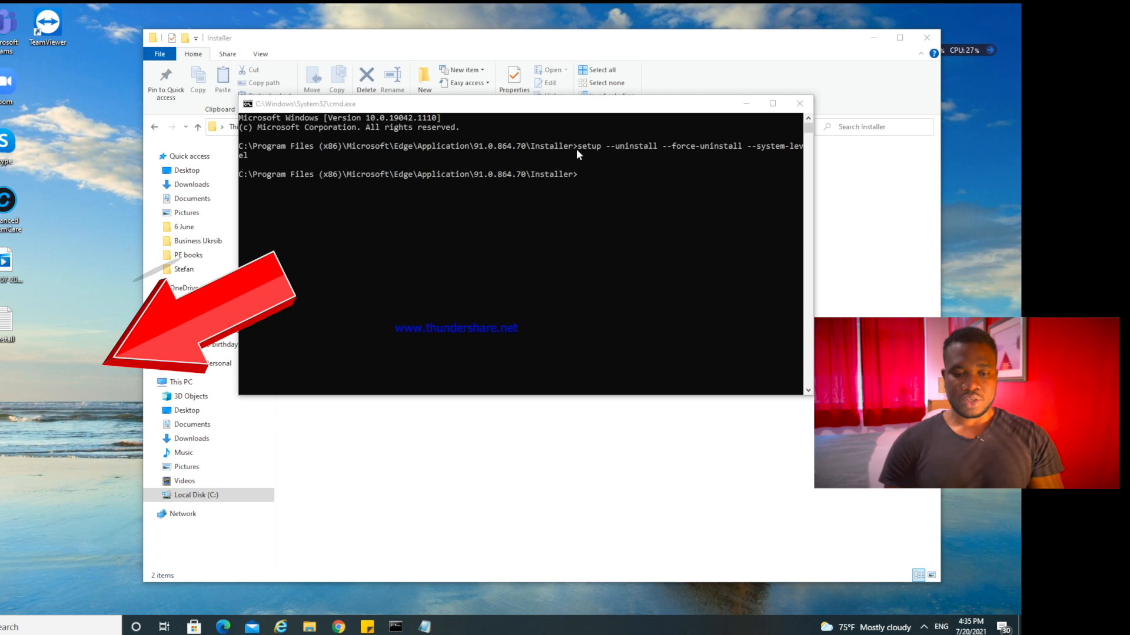
mouse_move(554, 291)
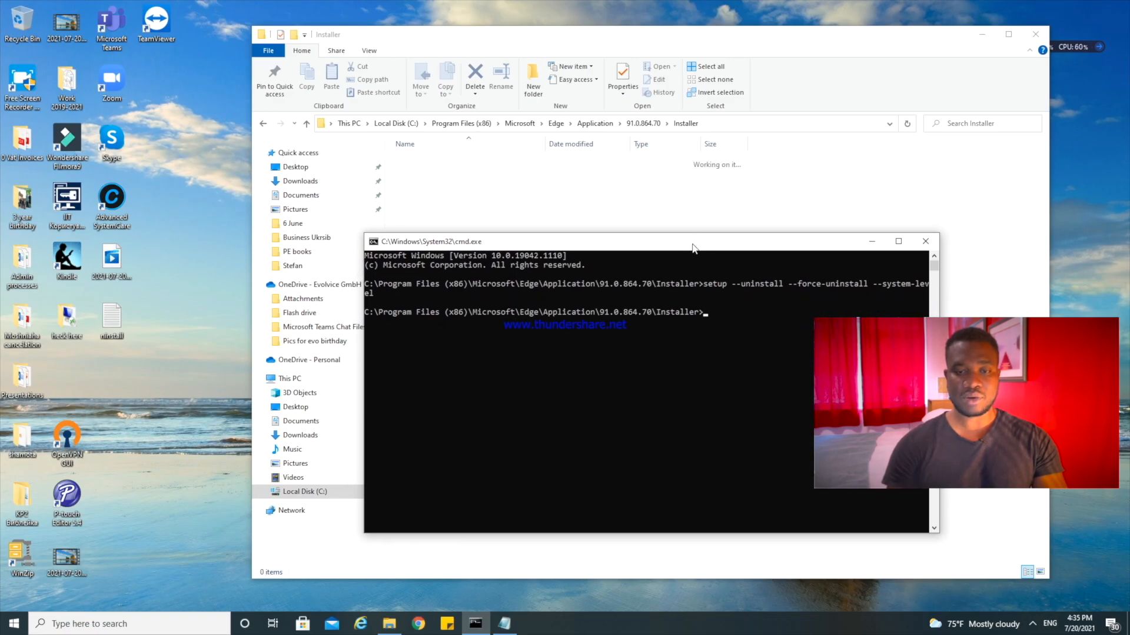
mouse_move(736, 175)
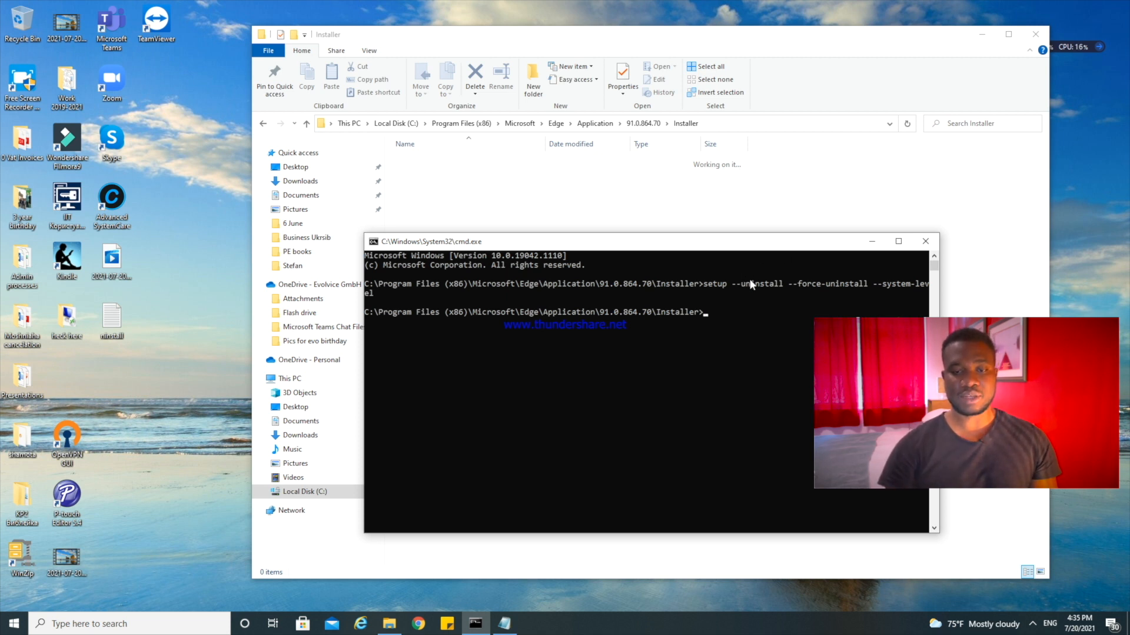
mouse_move(807, 296)
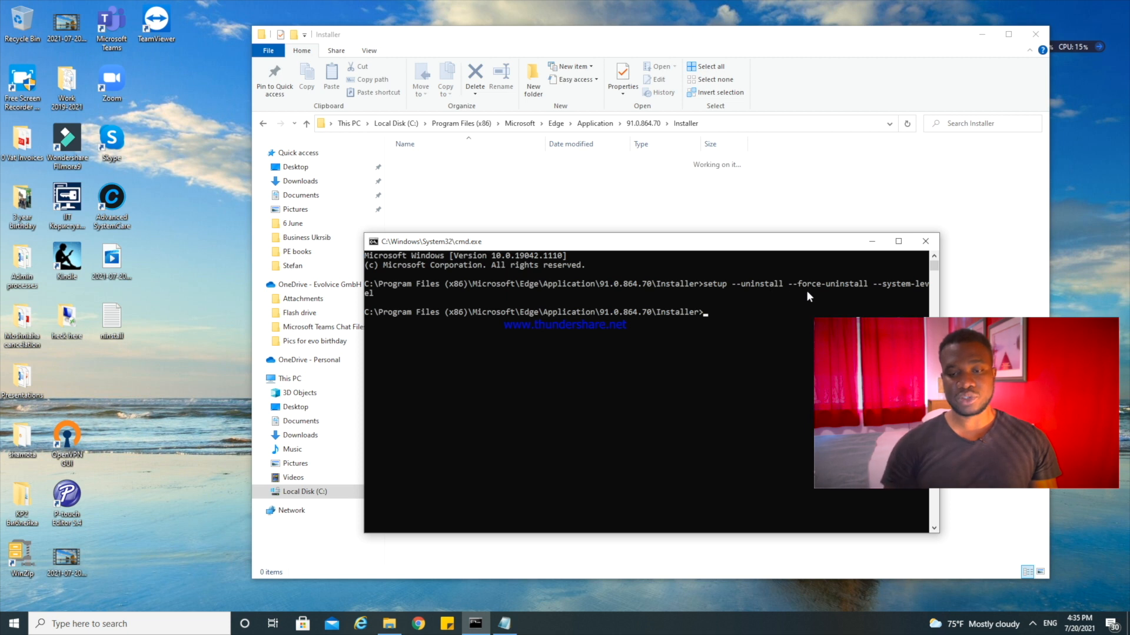
mouse_move(739, 252)
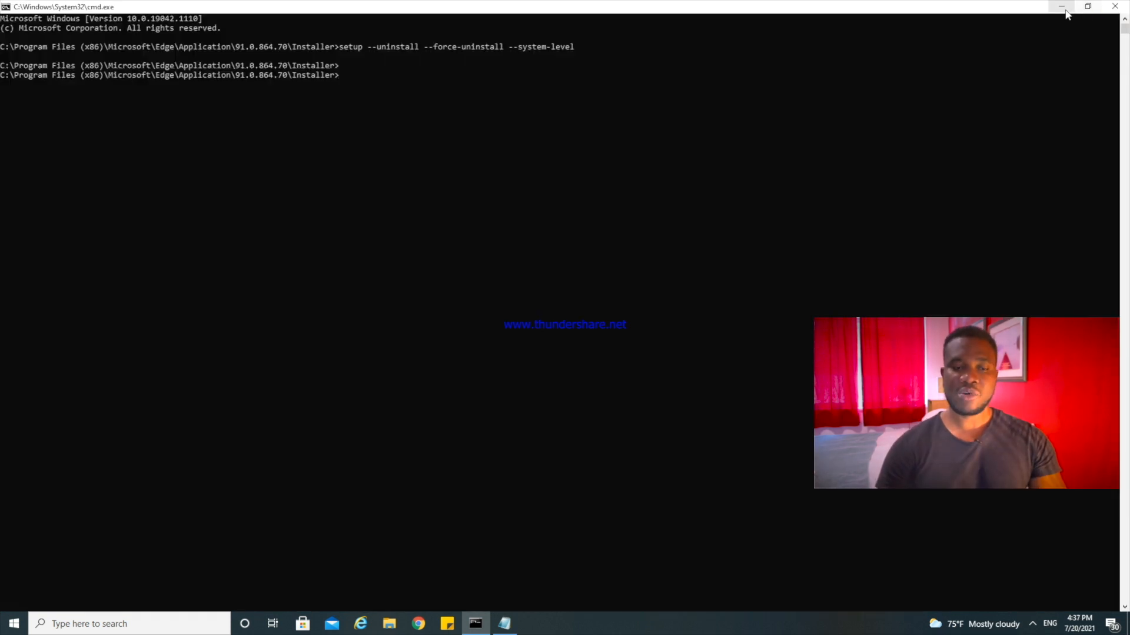
Restore down and close the Command Prompt window, returning to the desktop.
click(1087, 7)
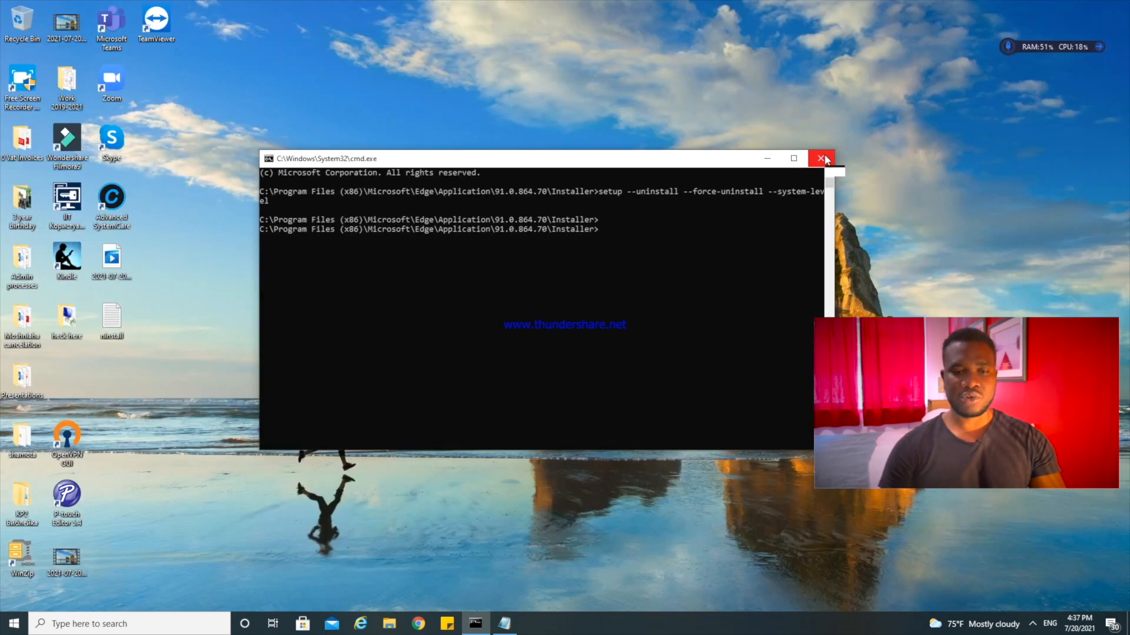
click(822, 159)
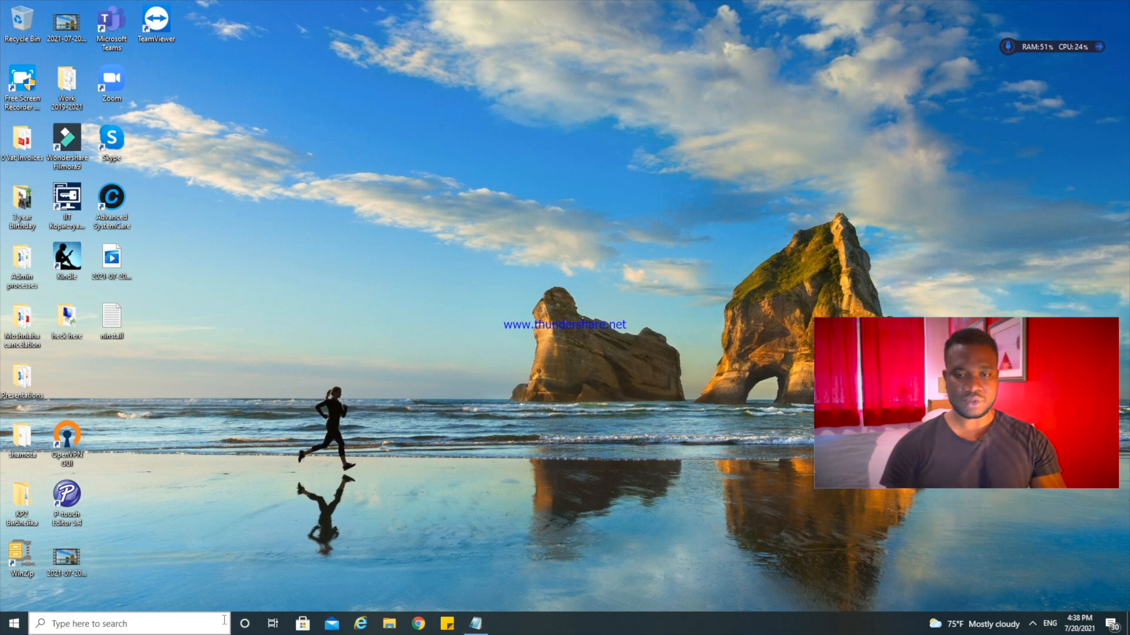
Try launching Microsoft Edge from the Start menu, see nothing open, and close the Notepad notes.
click(11, 624)
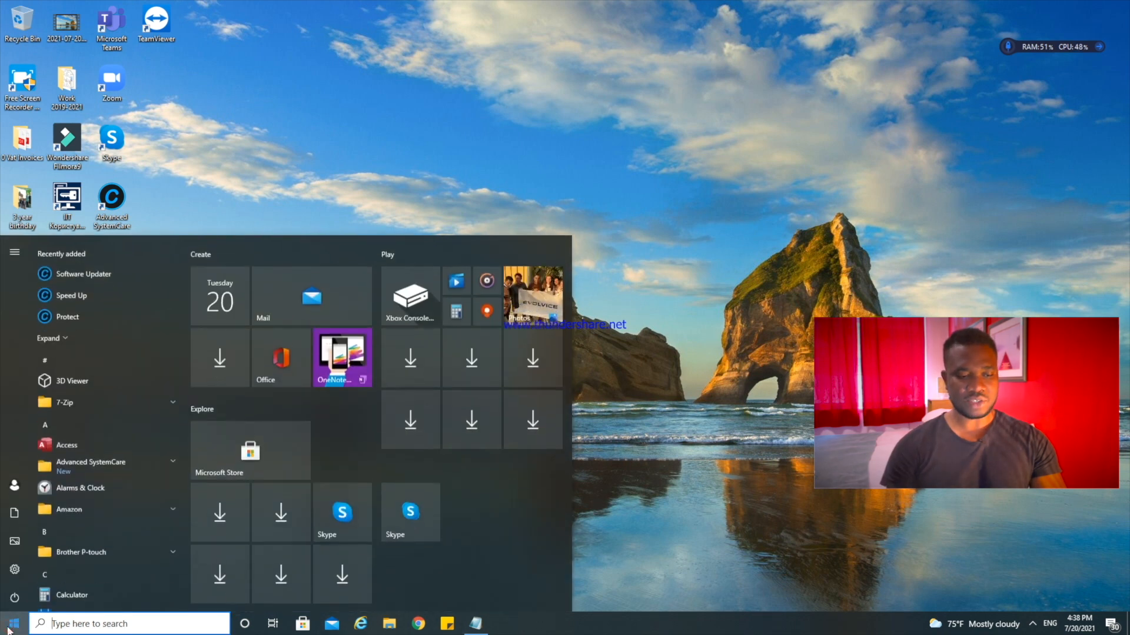
scroll(down, 3)
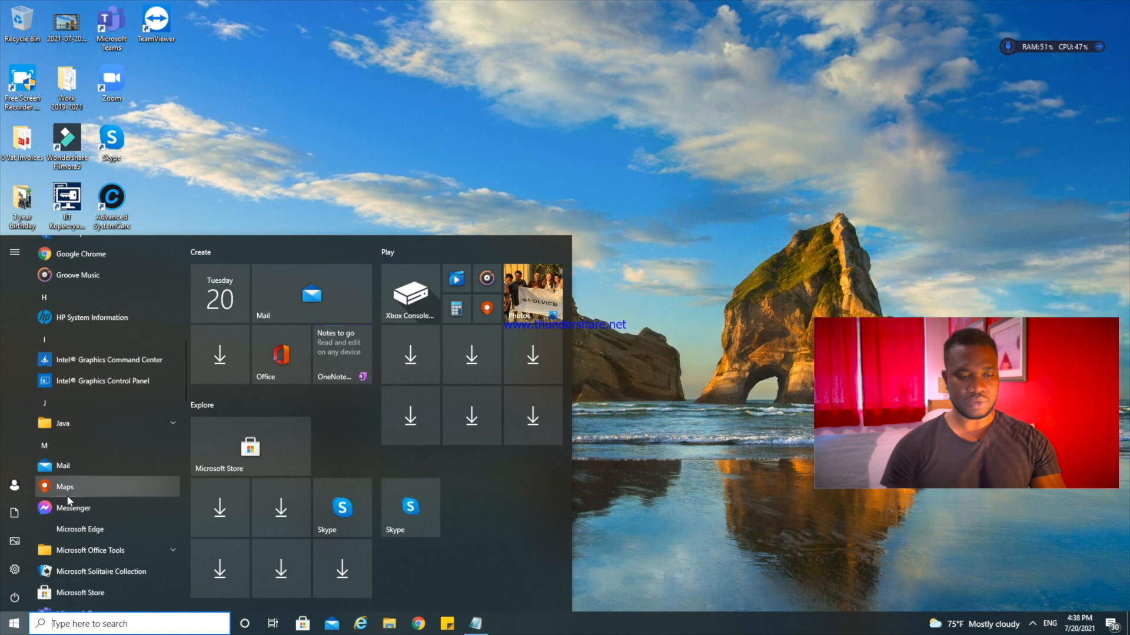
scroll(down, 3)
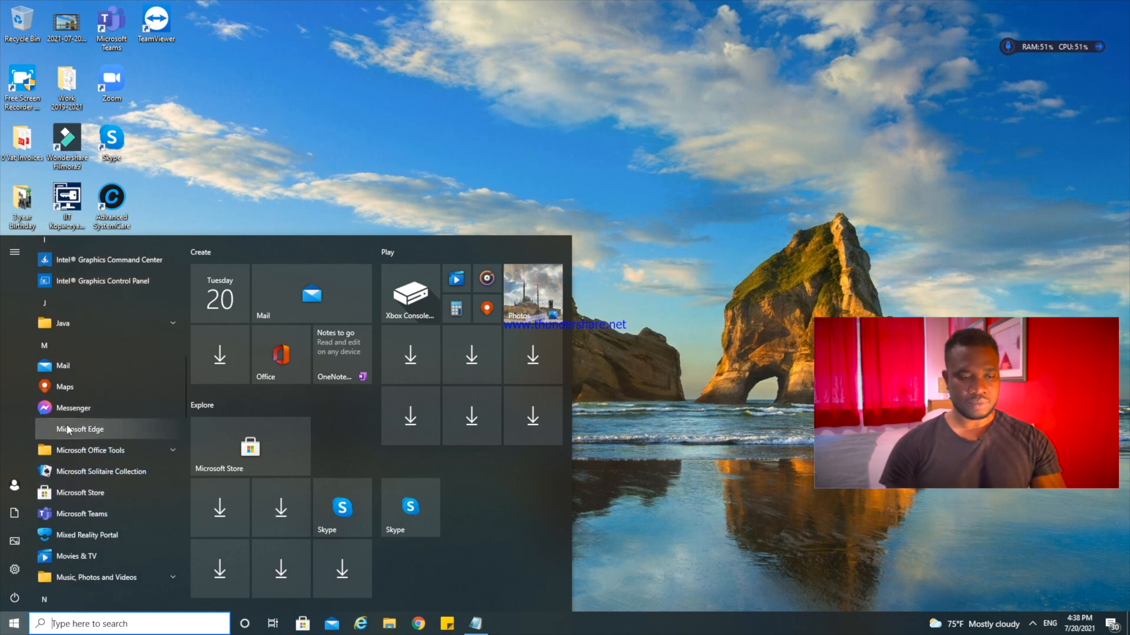
click(13, 624)
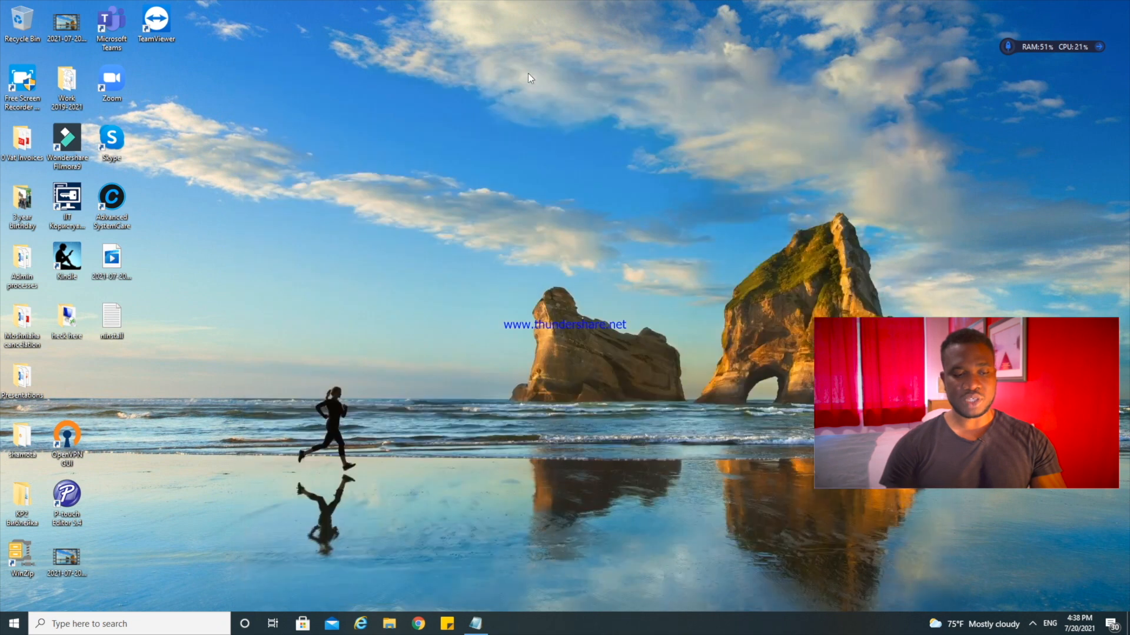
mouse_move(495, 610)
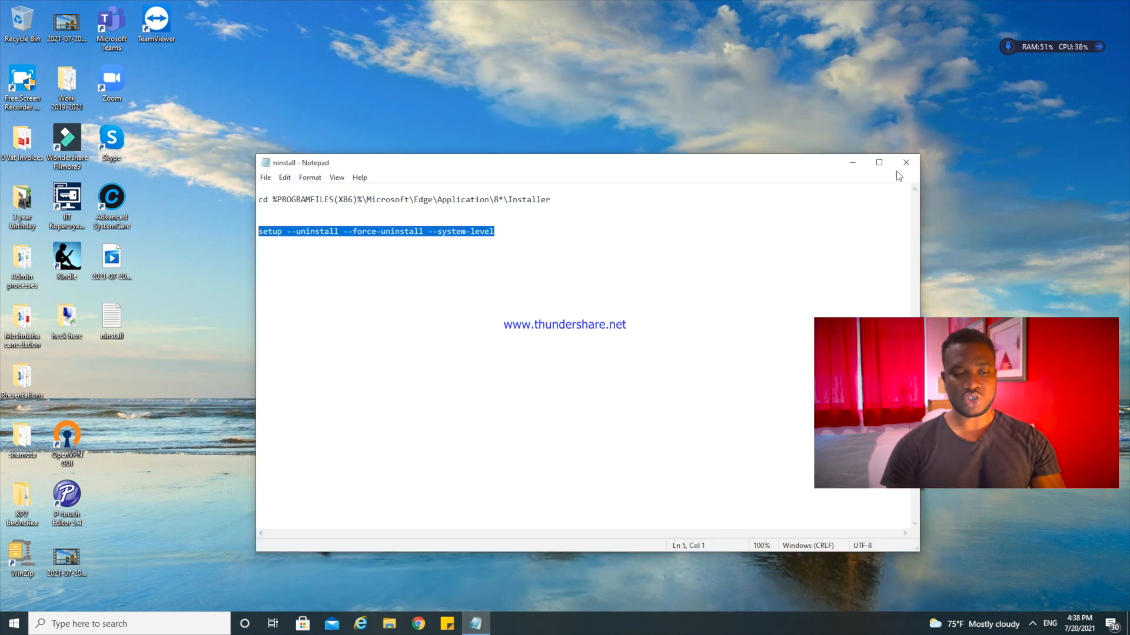
click(11, 624)
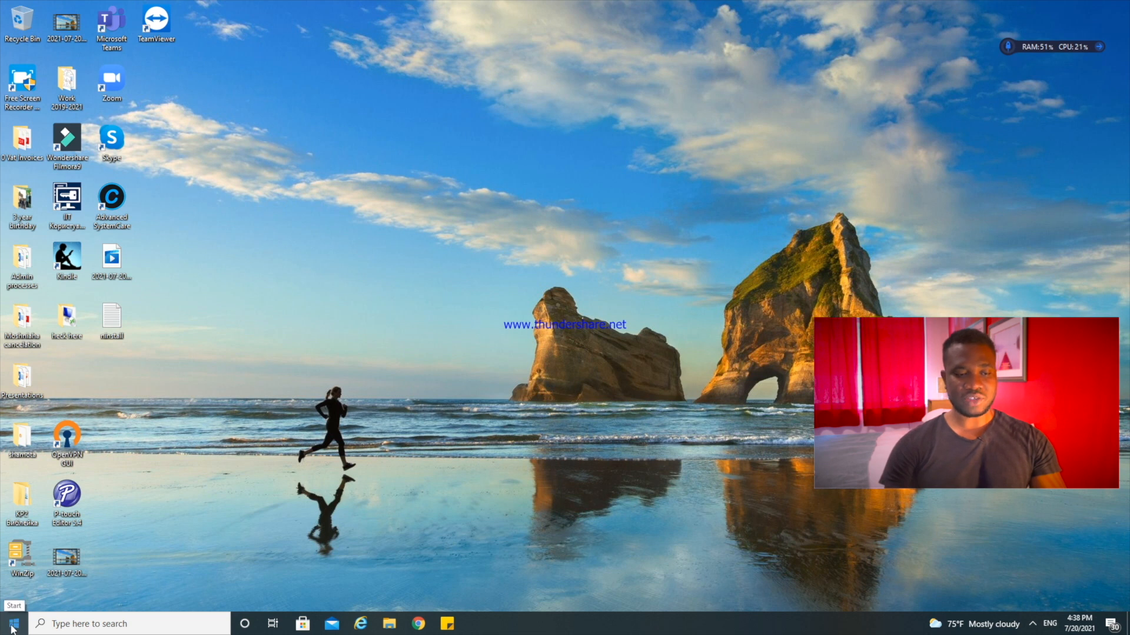
click(12, 624)
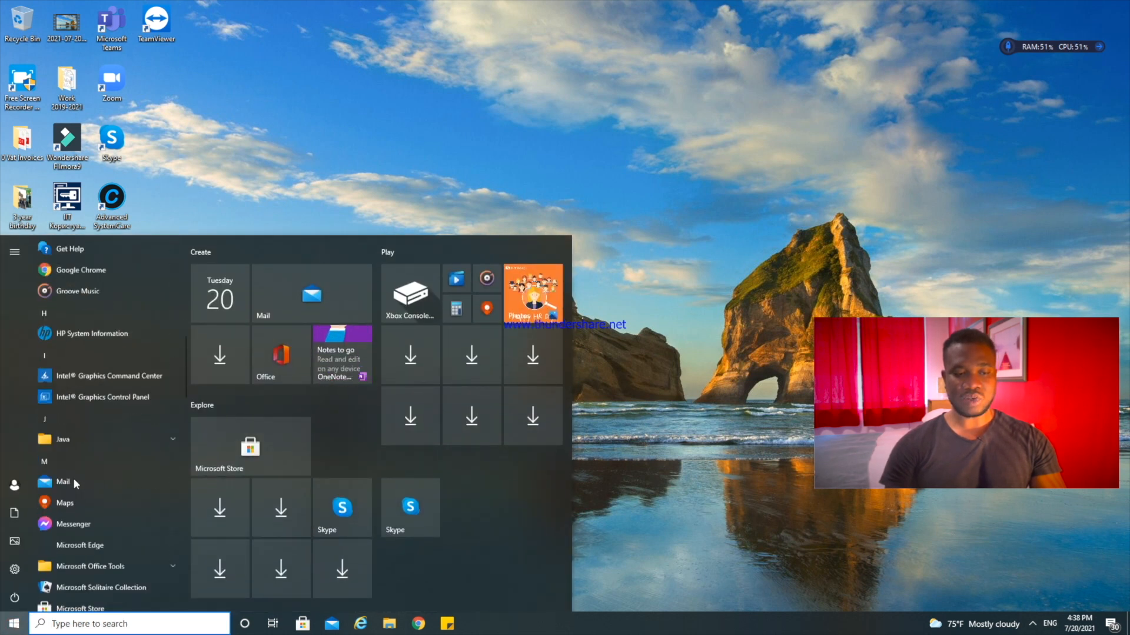
scroll(down, 3)
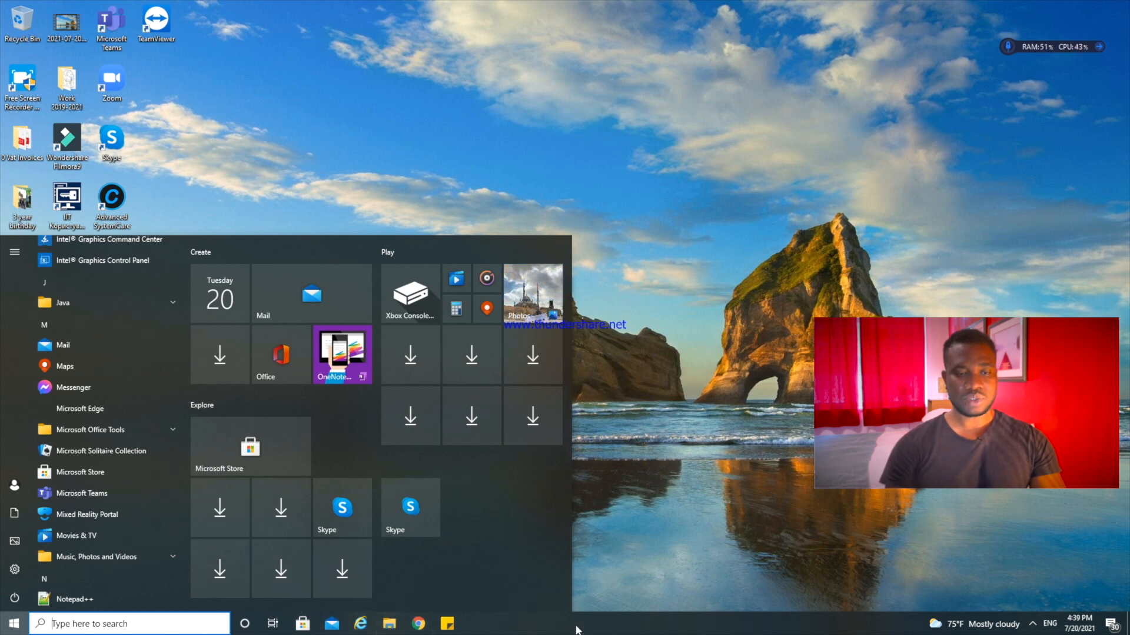
click(92, 430)
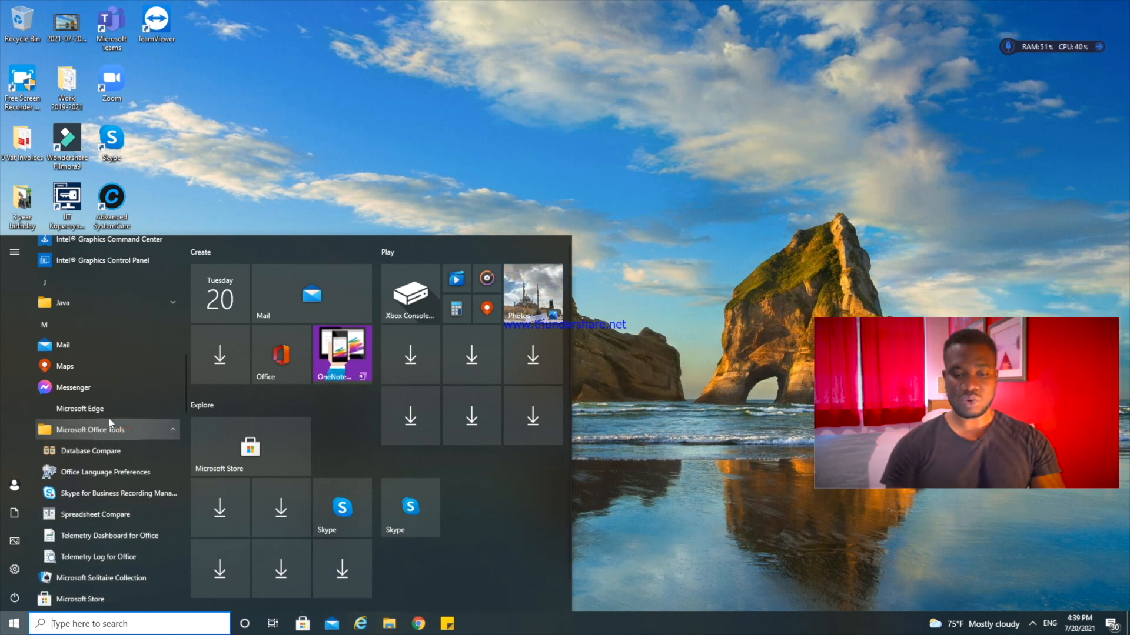
click(79, 409)
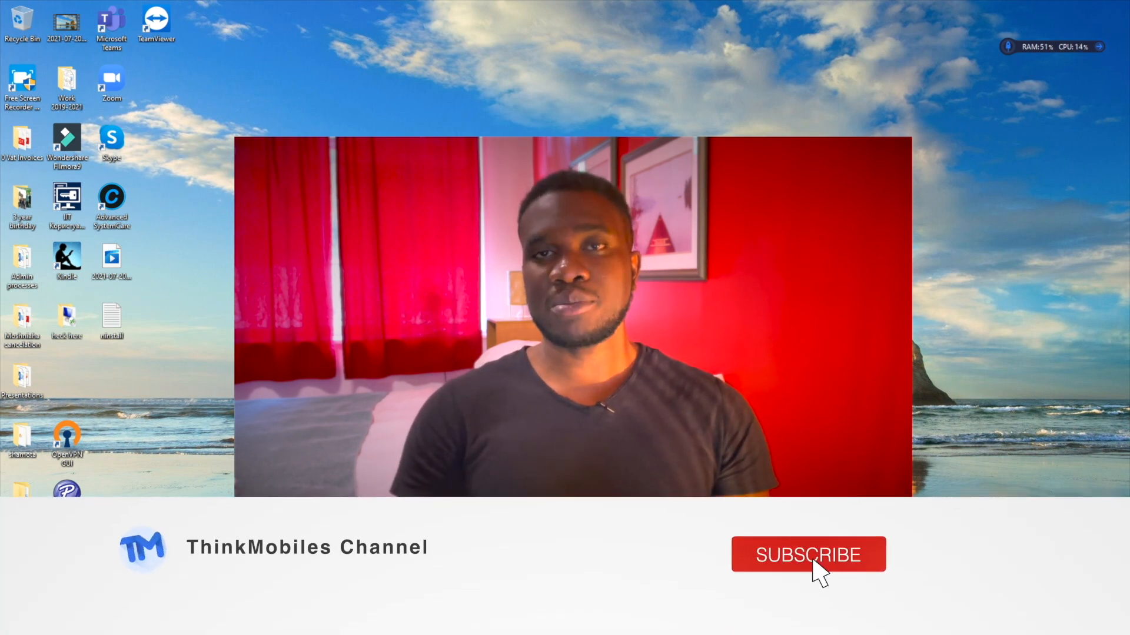
click(808, 554)
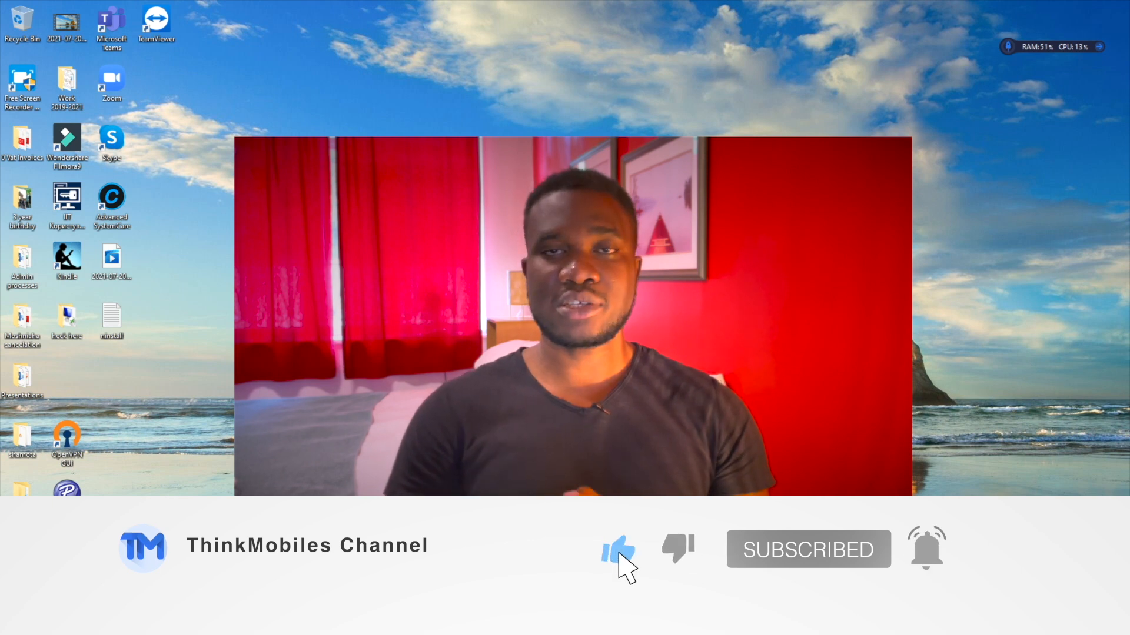